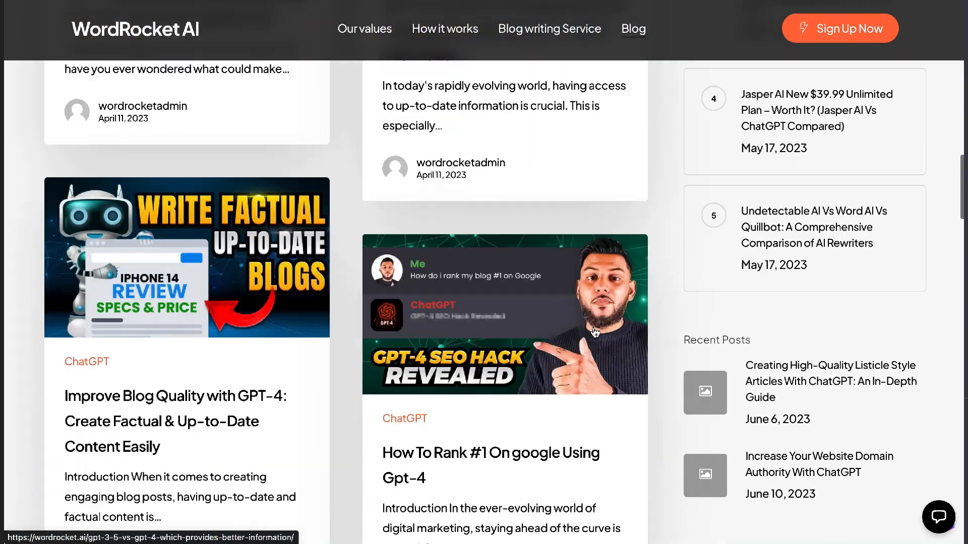
Step: Read through the Improve Blog Quality with GPT-4 article on the WordRocket AI blog
click(175, 422)
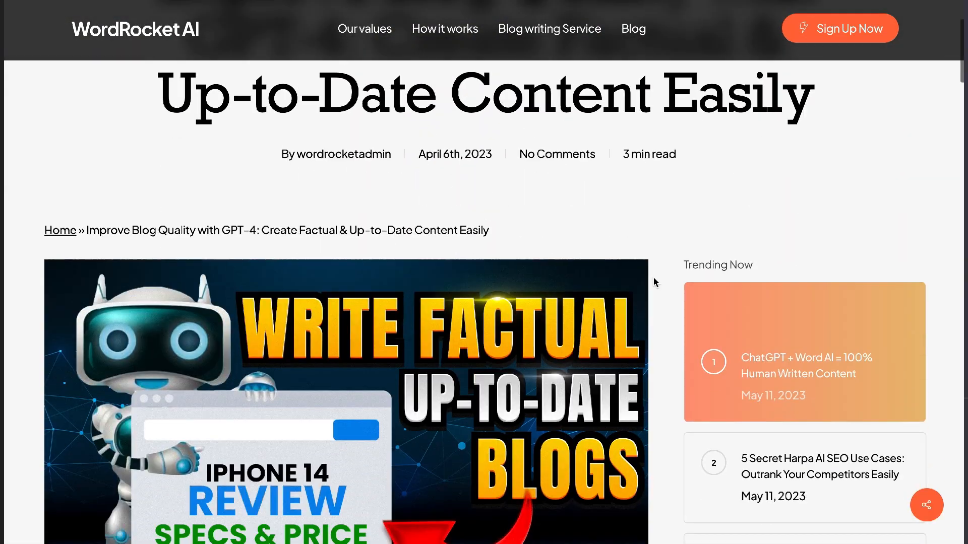
scroll(down, 3)
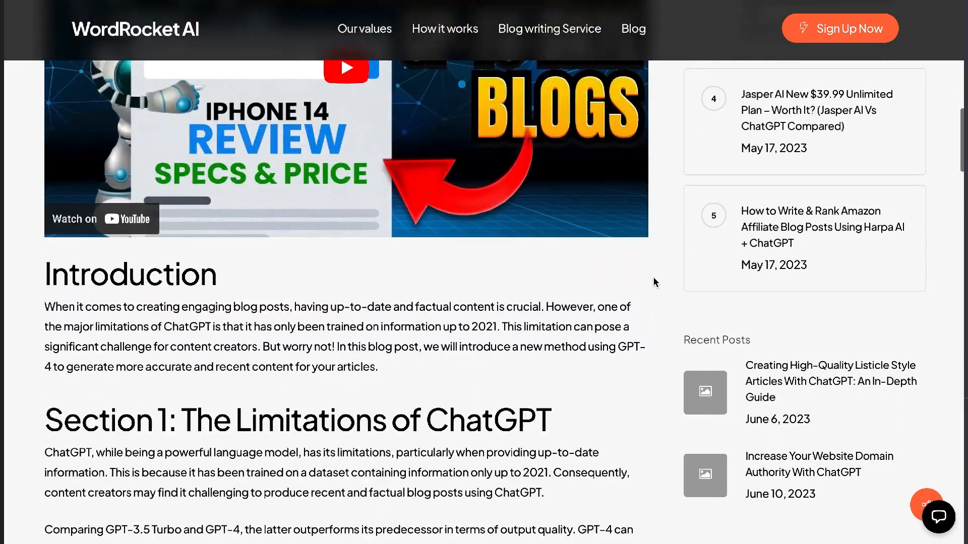
scroll(down, 3)
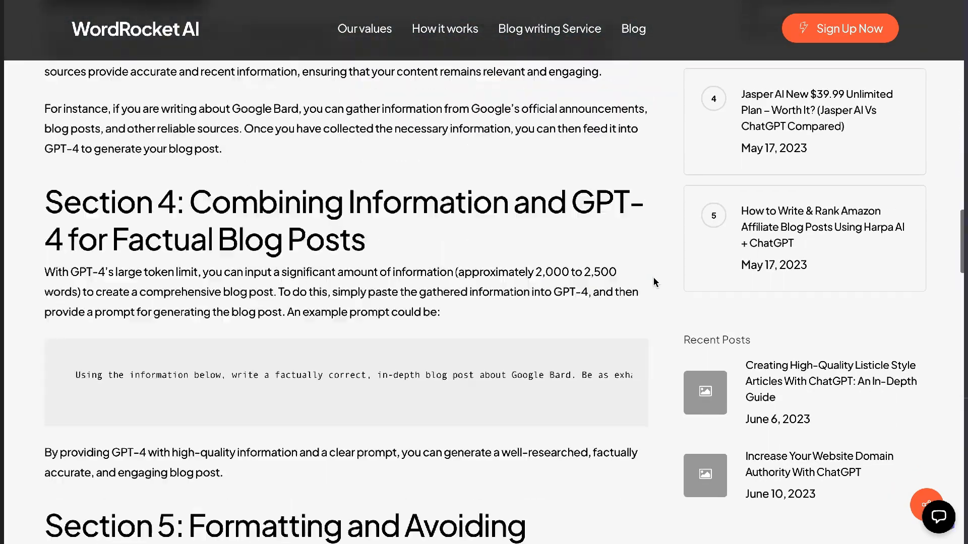
scroll(down, 3)
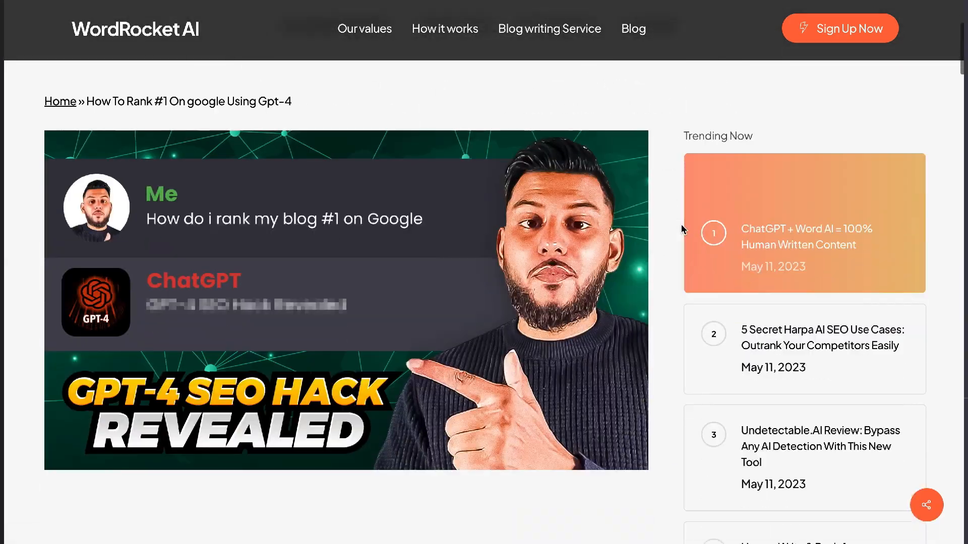
scroll(down, 3)
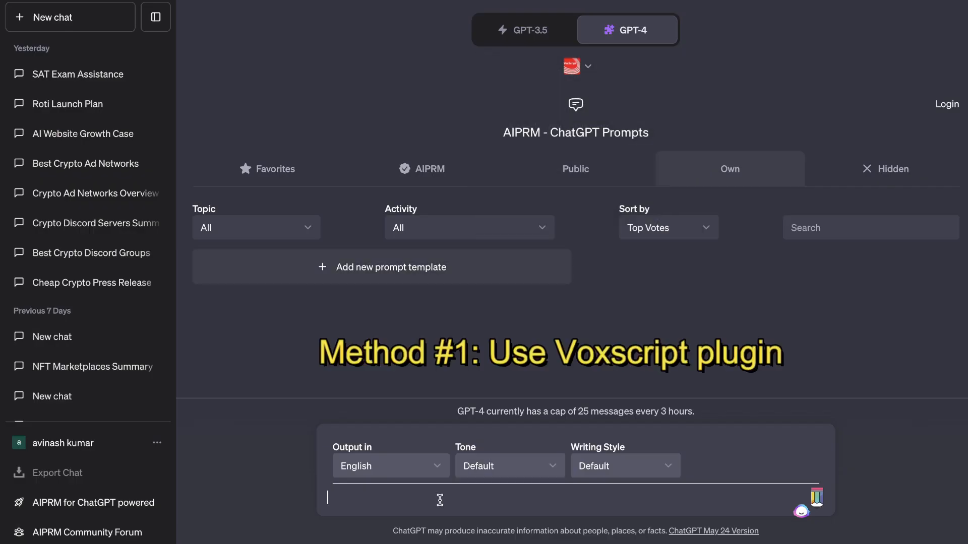
text(https://youtu.be/aL4cNyoT0rc)
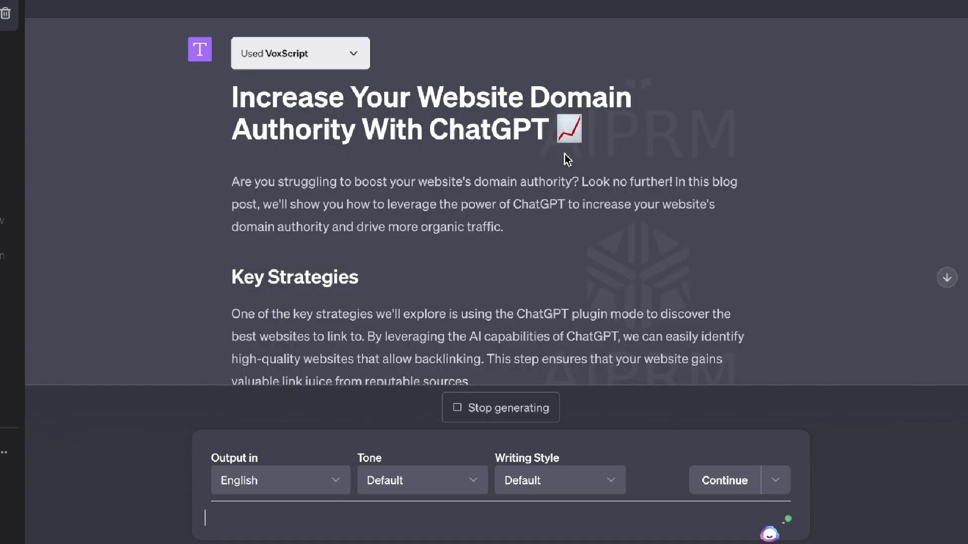
Step: Follow the streaming domain authority article down to its [End of Blog Post] note
scroll(down, 3)
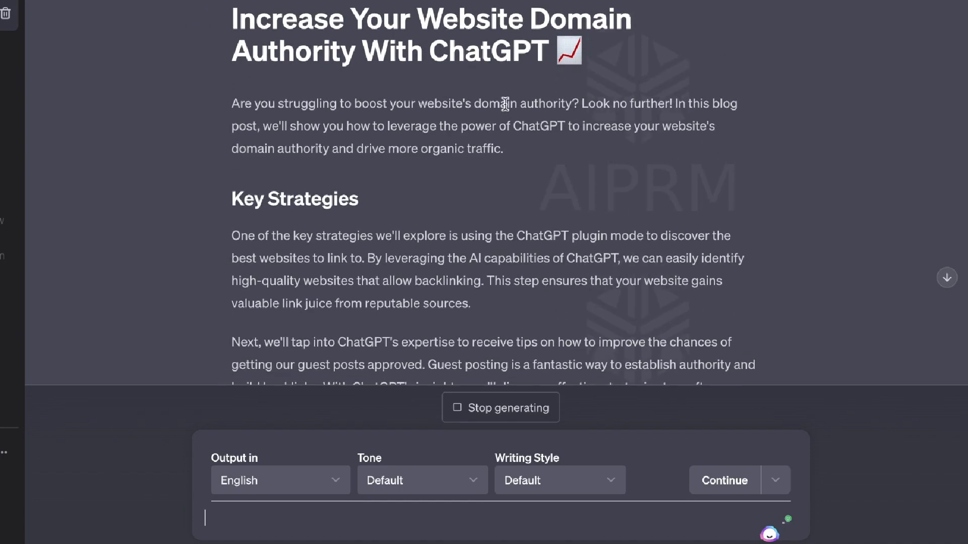
scroll(down, 3)
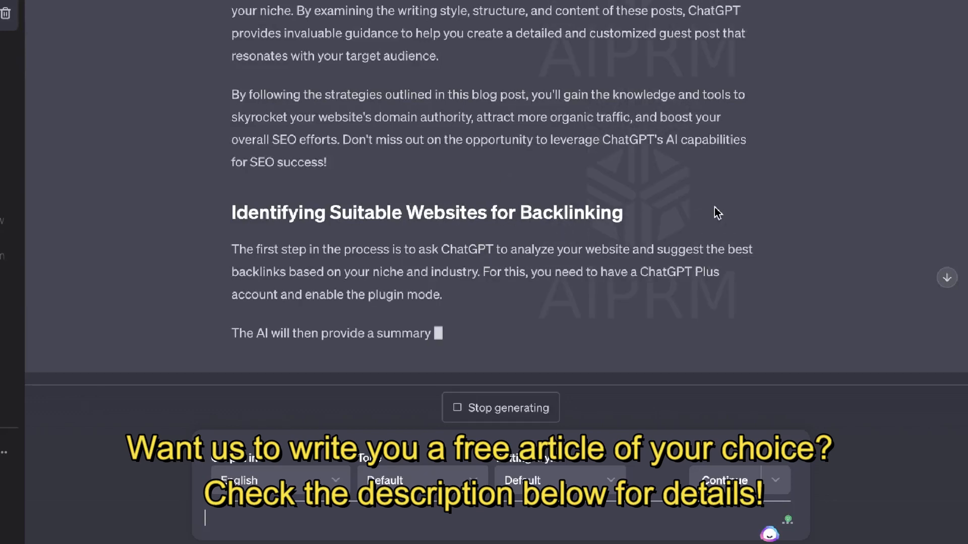
scroll(up, 3)
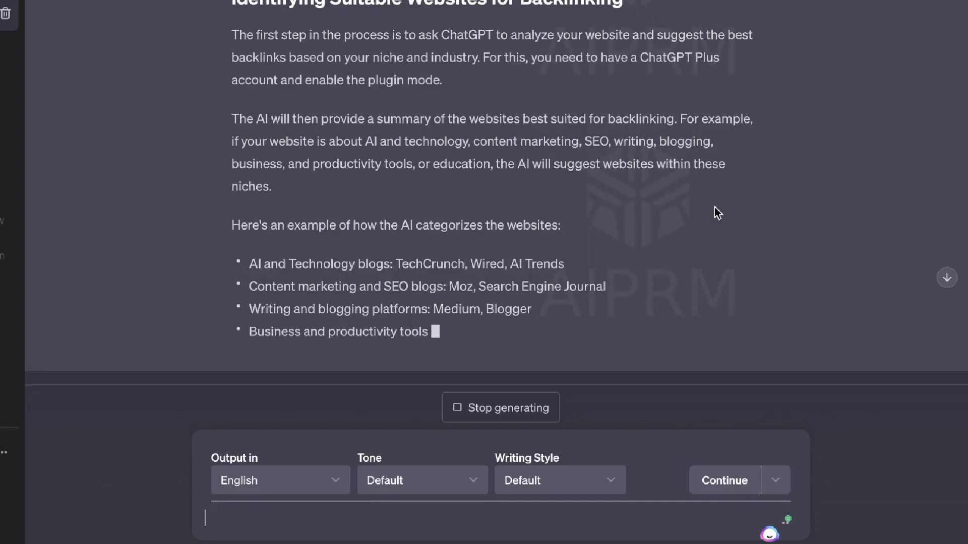
scroll(up, 3)
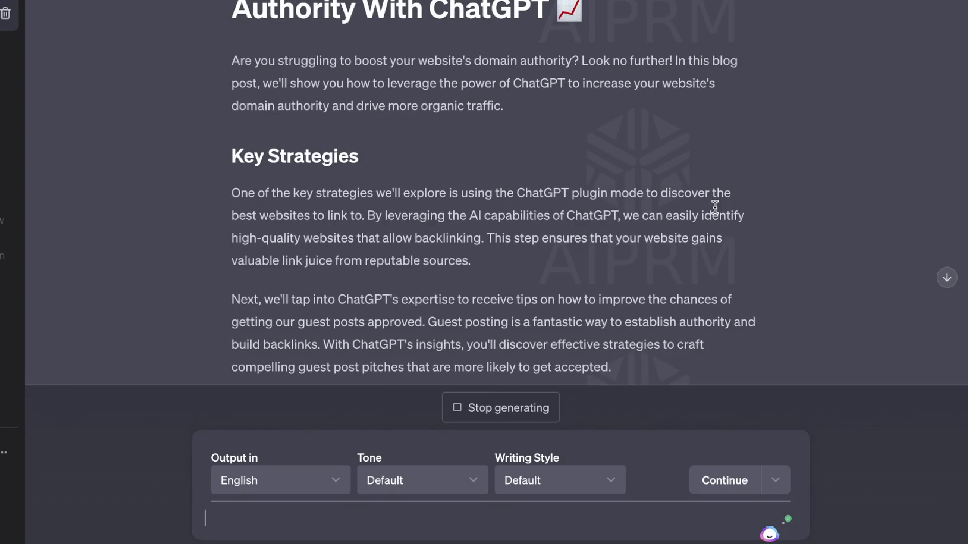
scroll(down, 3)
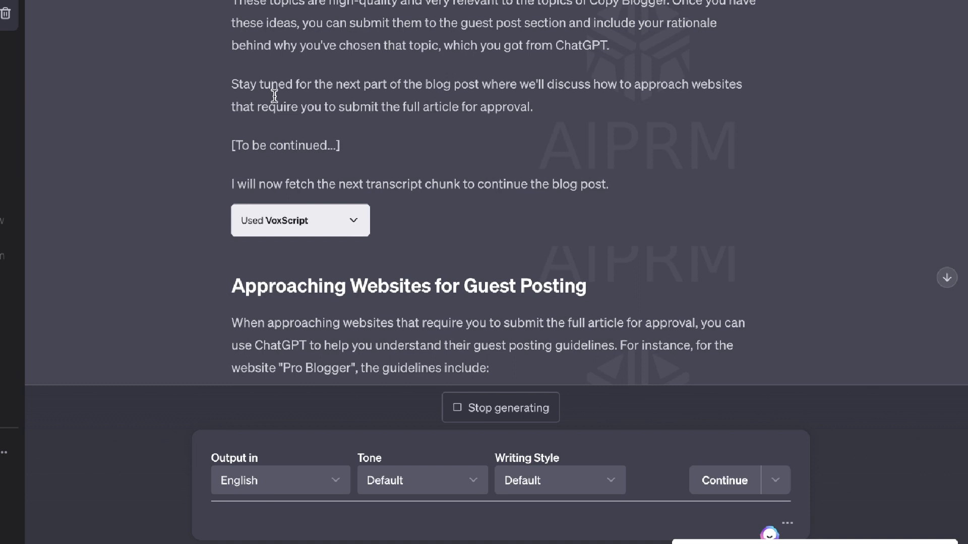
mouse_move(418, 178)
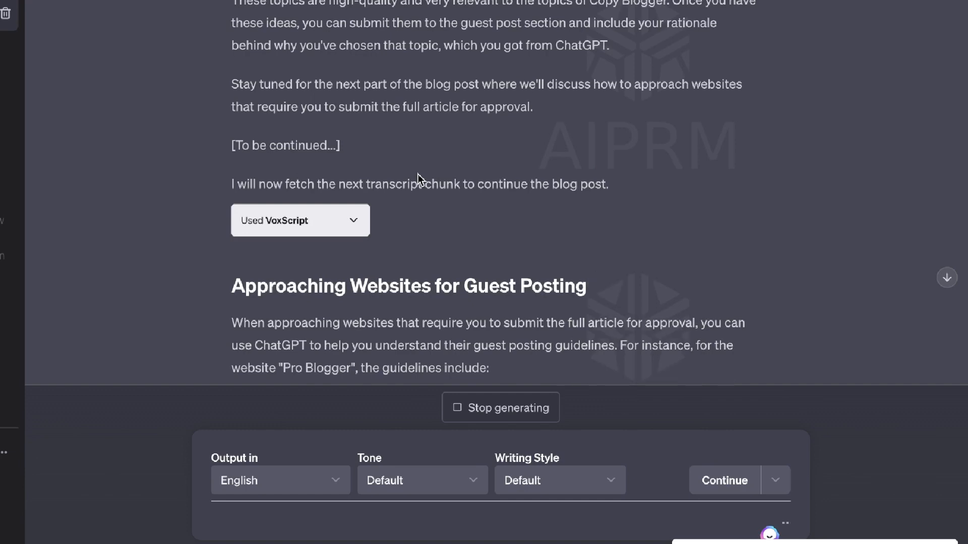
scroll(down, 3)
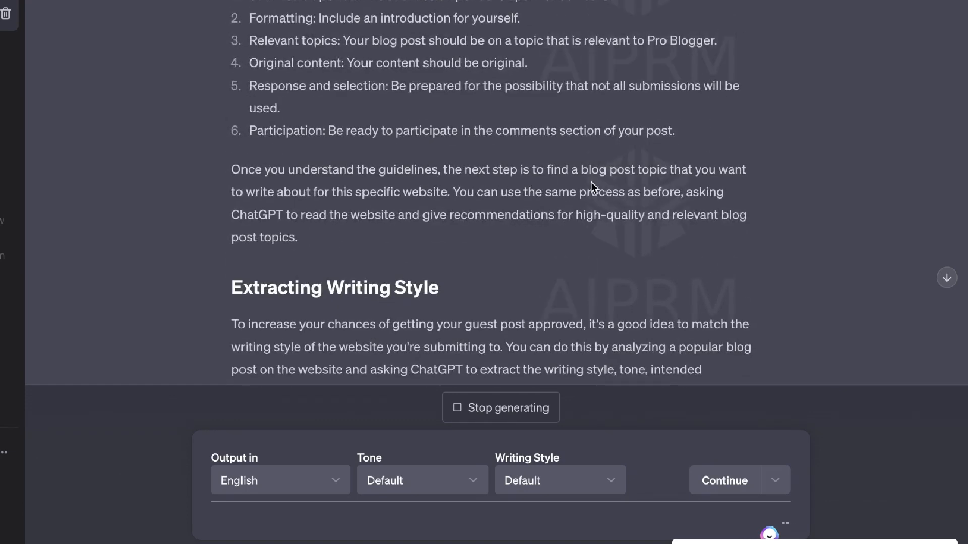
scroll(down, 3)
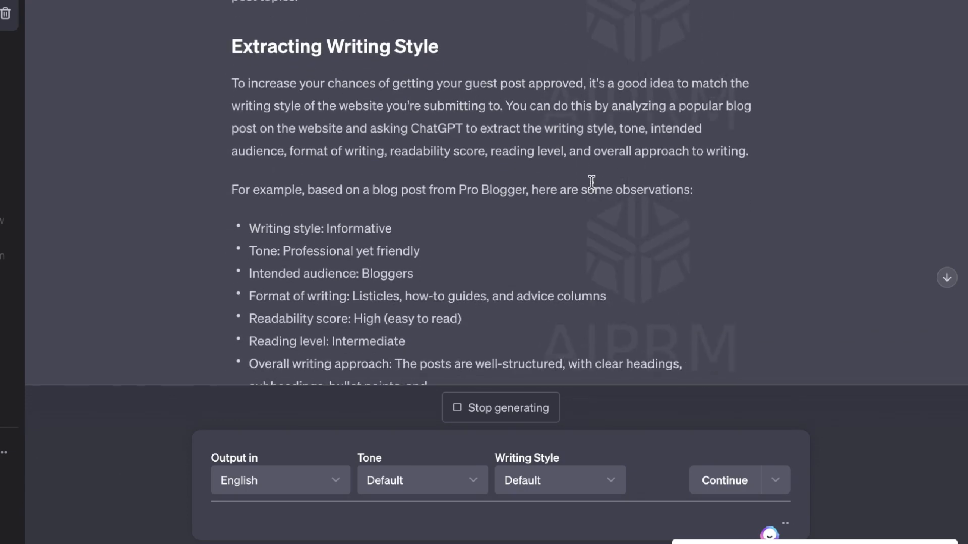
scroll(down, 3)
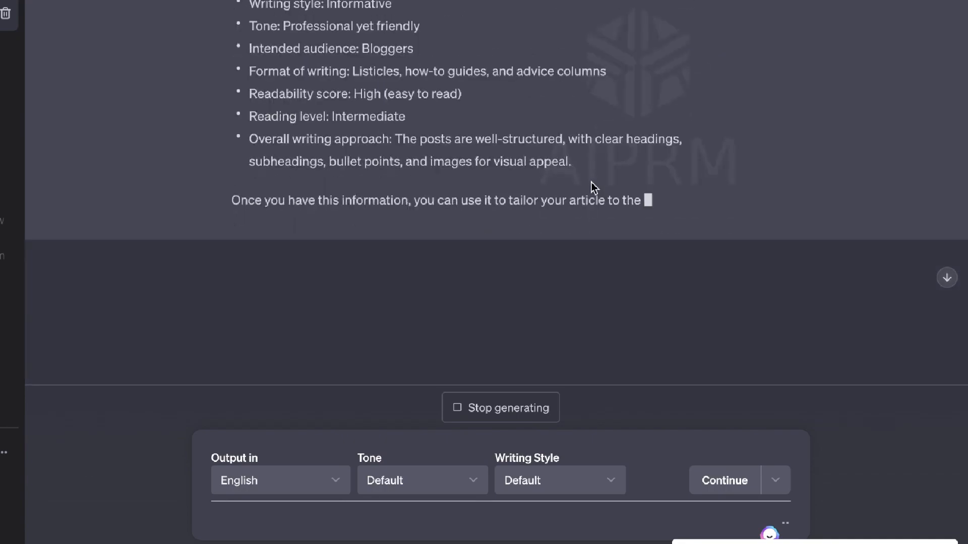
scroll(down, 3)
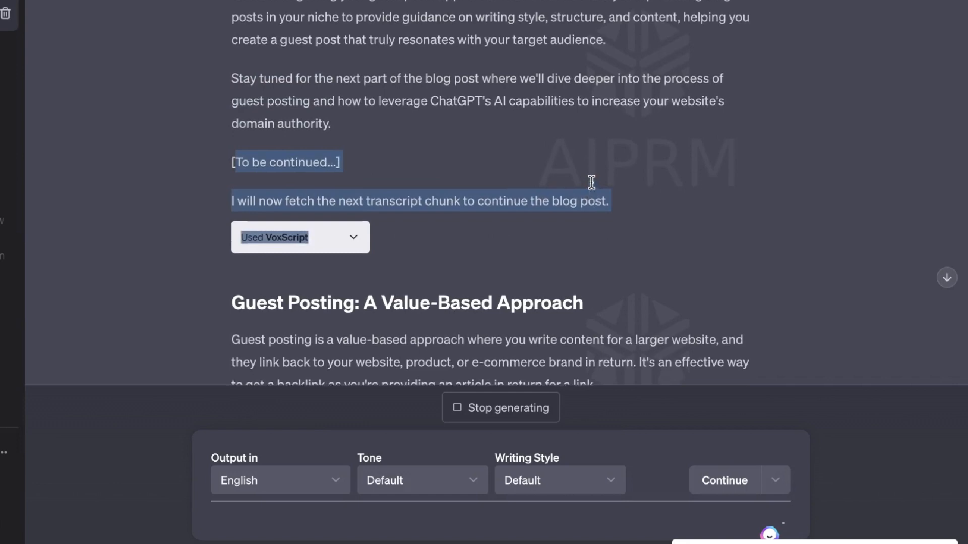
scroll(up, 3)
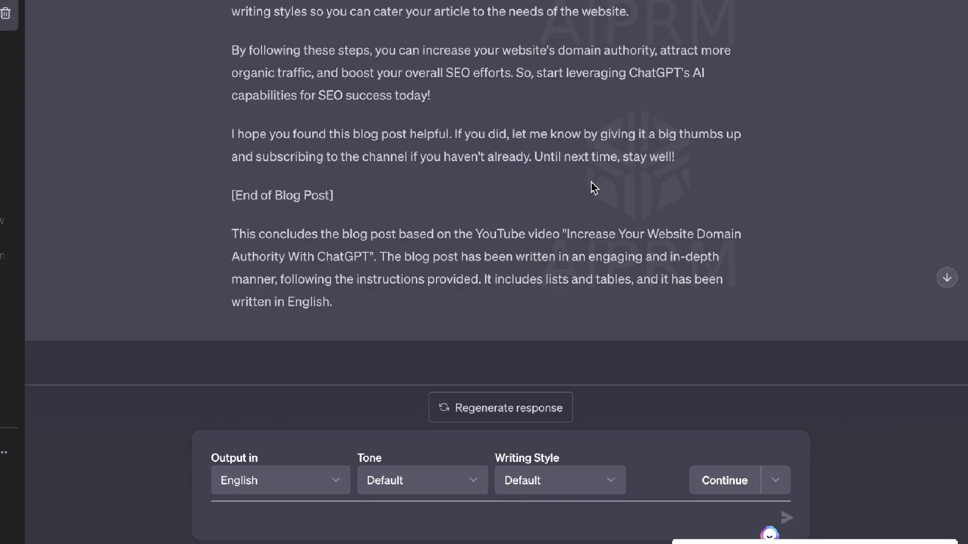
scroll(up, 3)
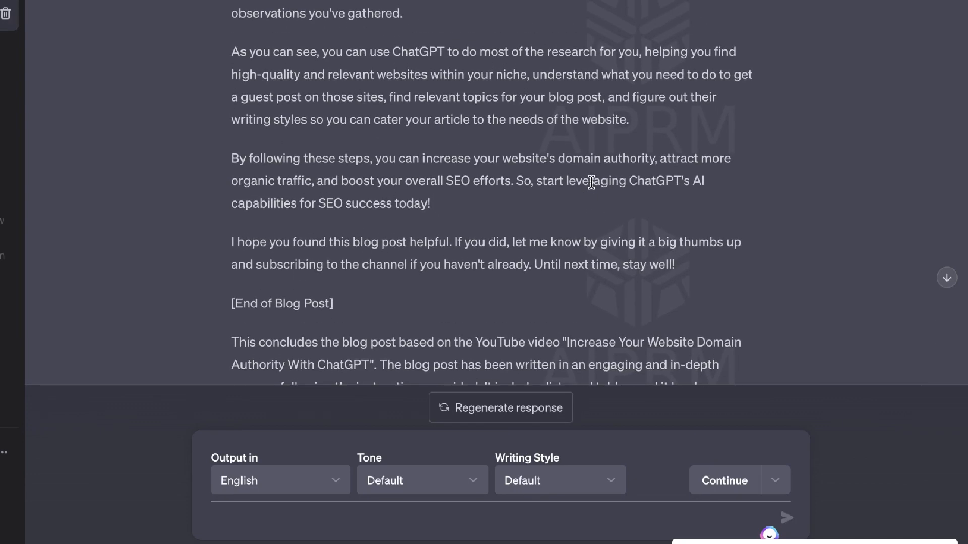
scroll(up, 3)
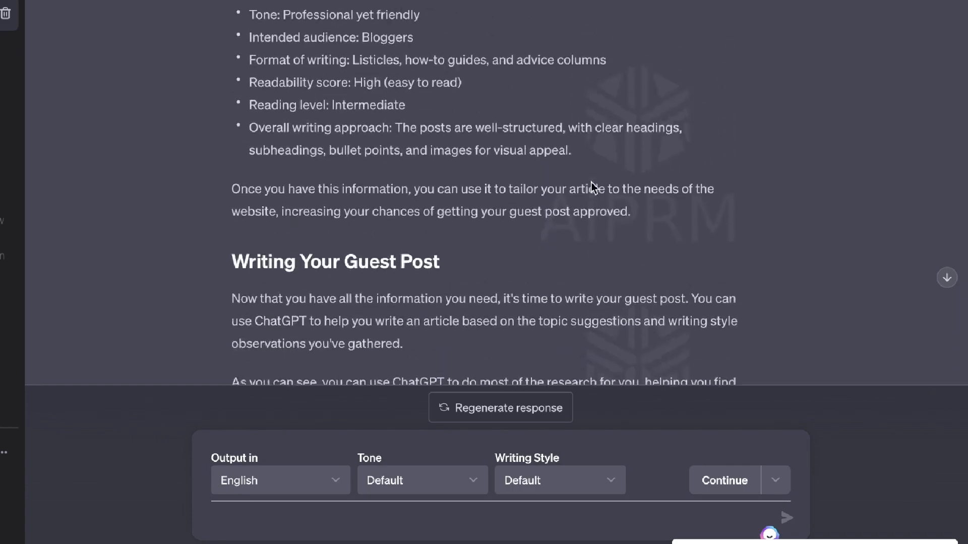
scroll(down, 3)
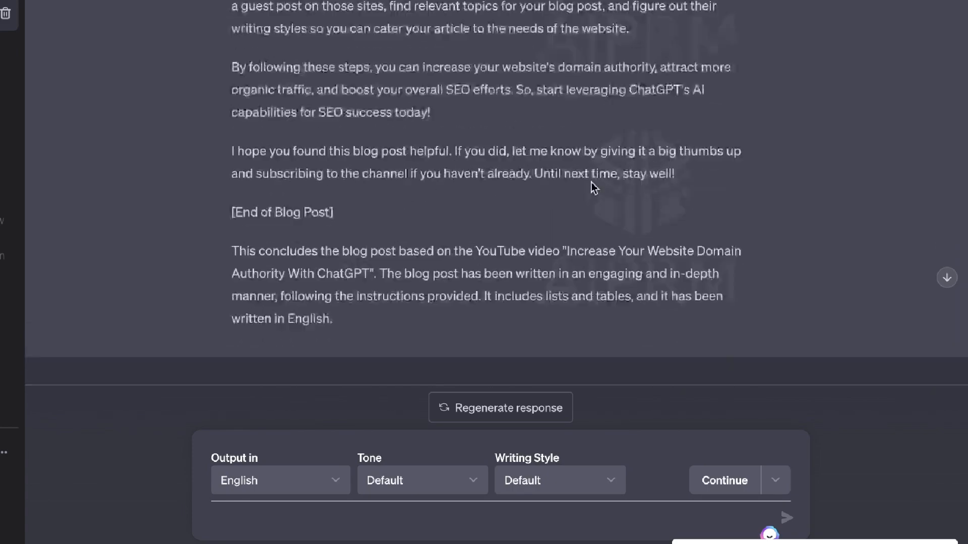
scroll(up, 3)
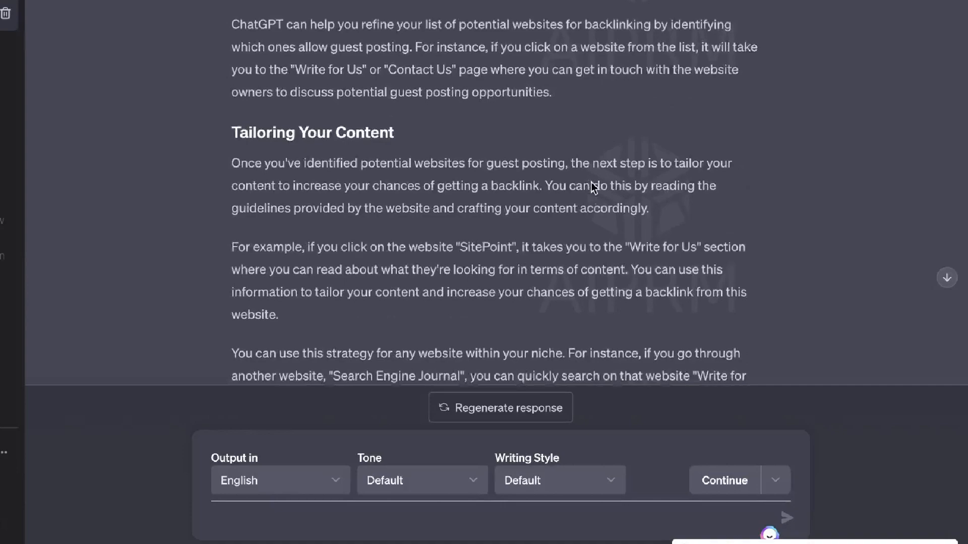
scroll(up, 3)
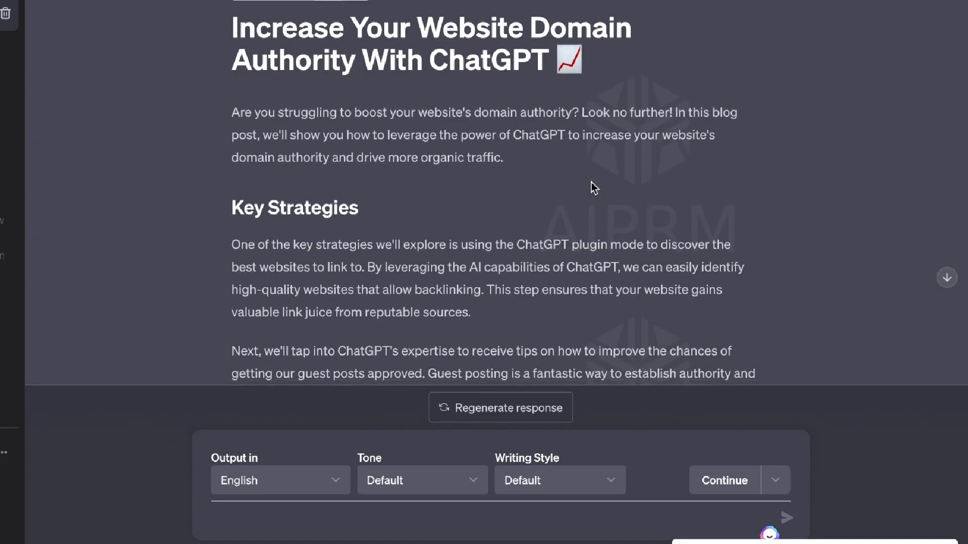
scroll(down, 3)
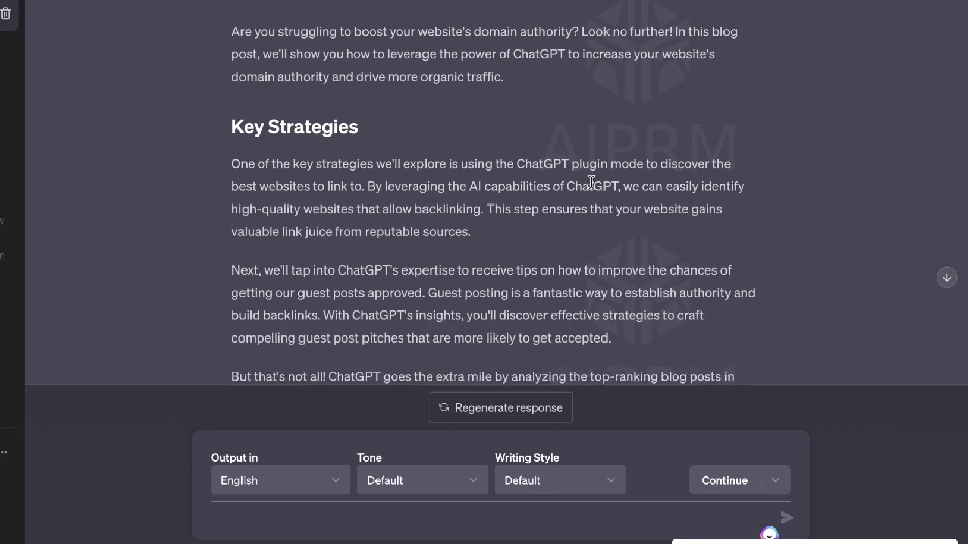
scroll(down, 3)
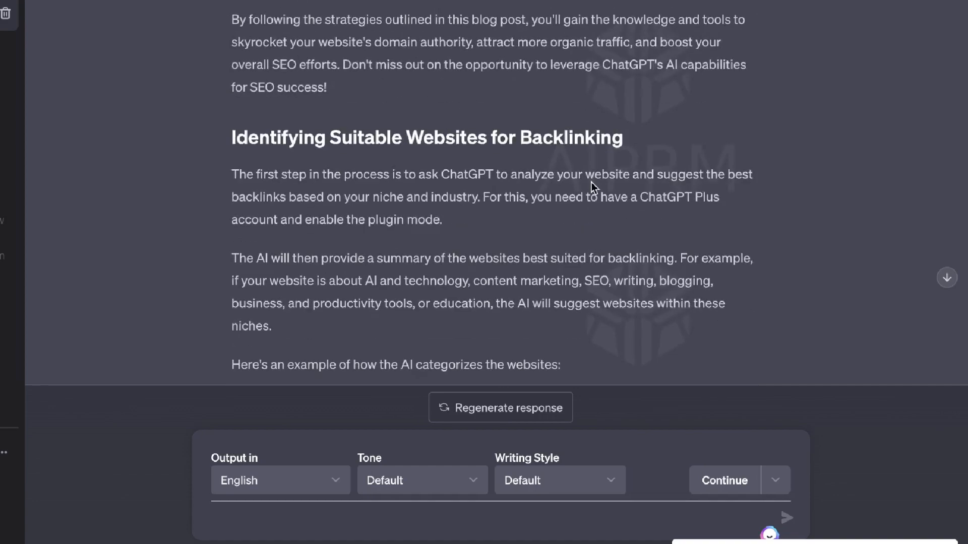
scroll(down, 3)
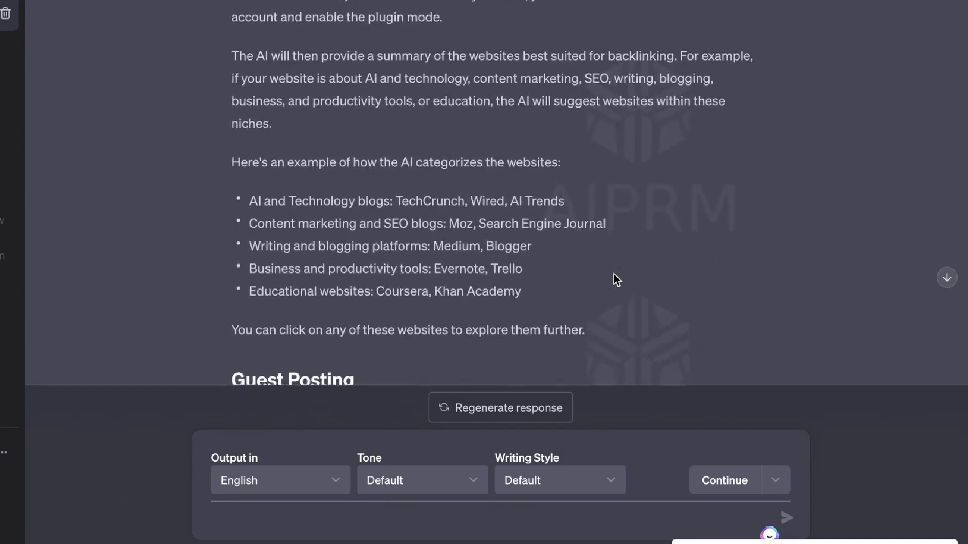
scroll(down, 3)
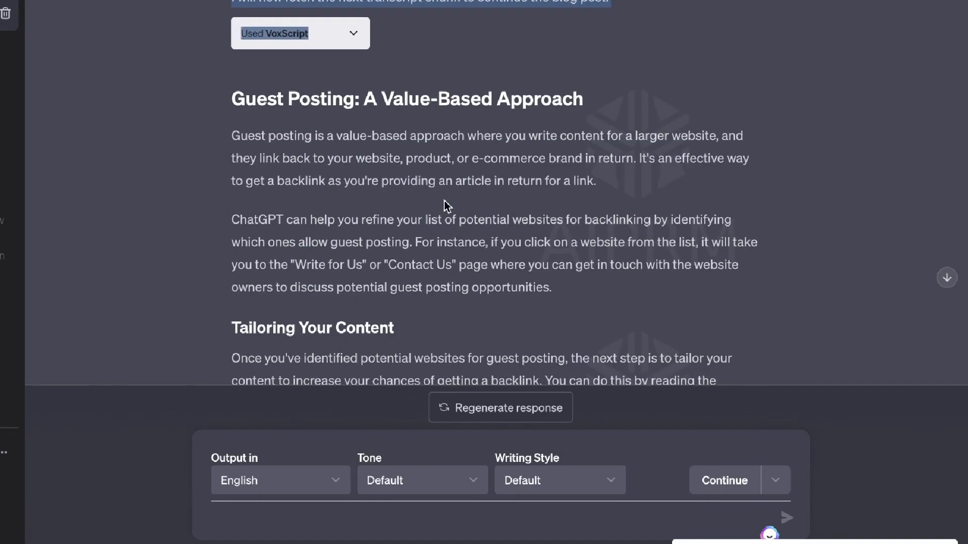
scroll(down, 3)
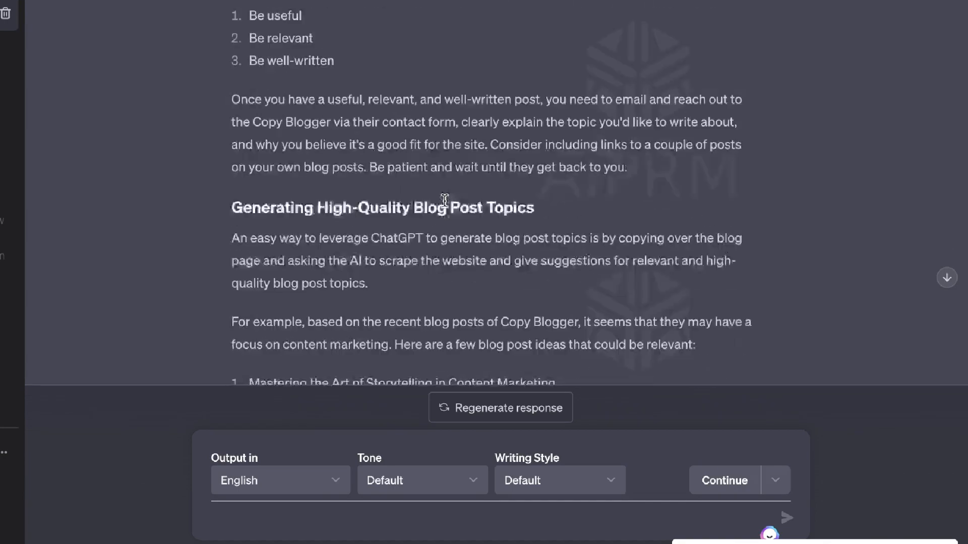
scroll(down, 3)
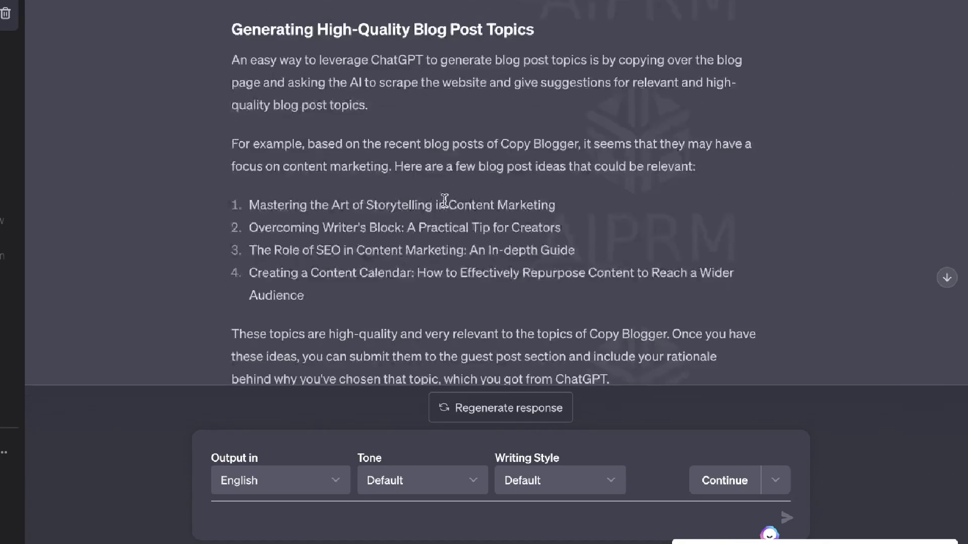
scroll(down, 3)
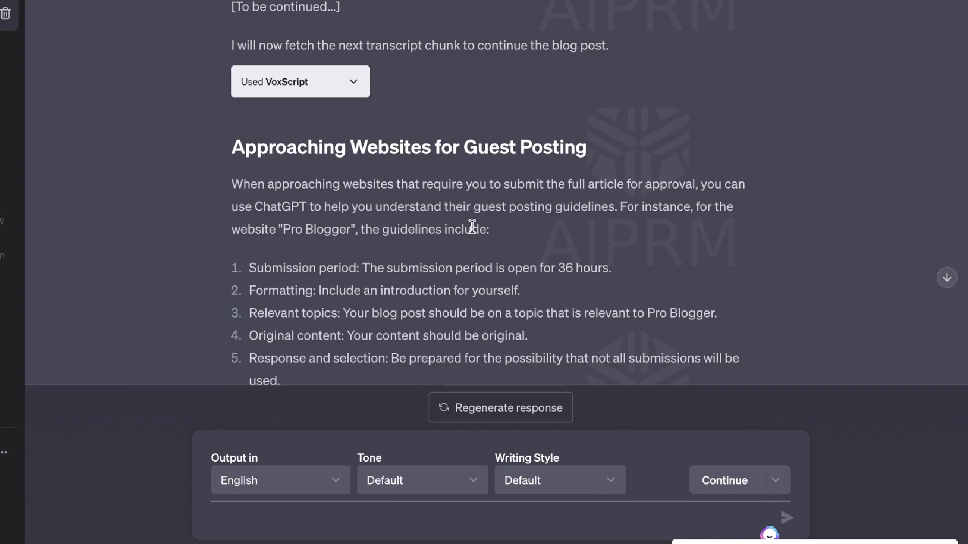
scroll(down, 3)
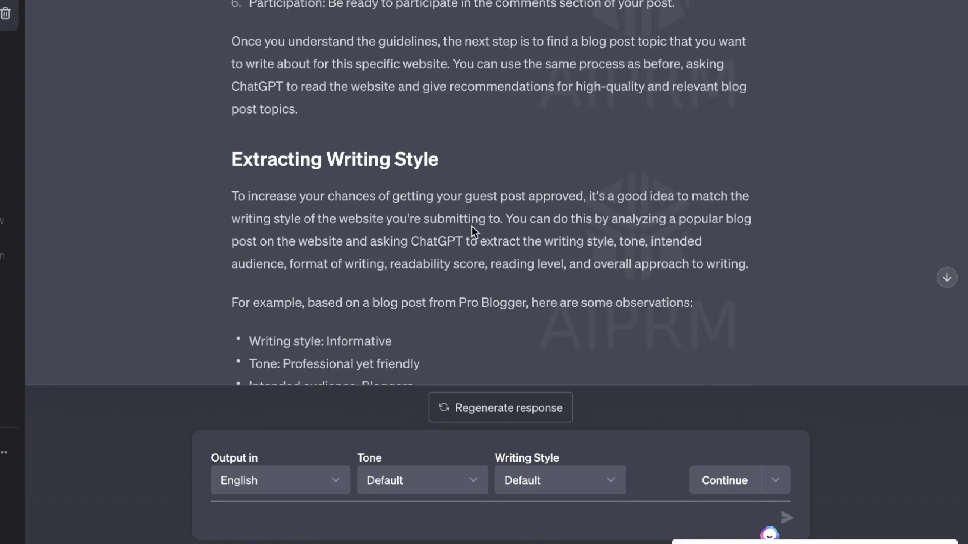
scroll(down, 3)
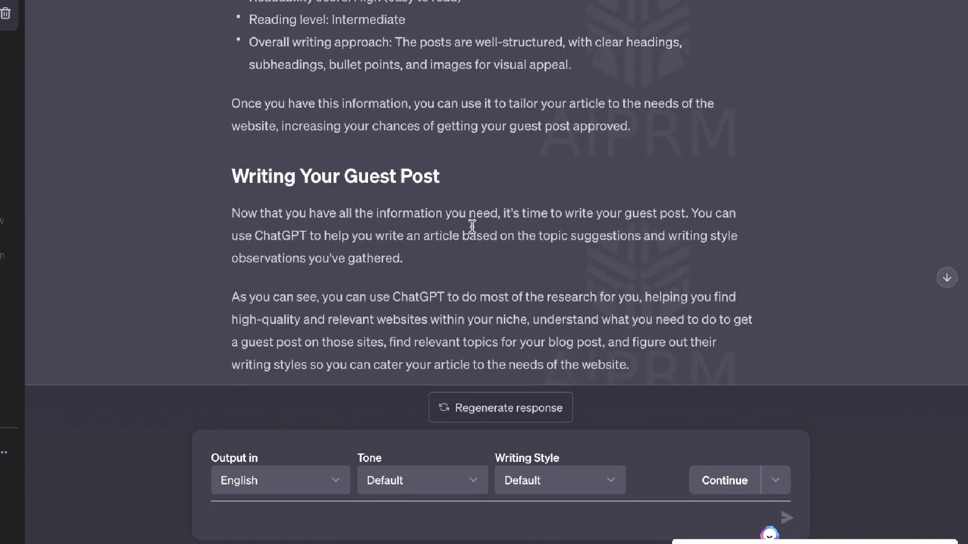
scroll(up, 3)
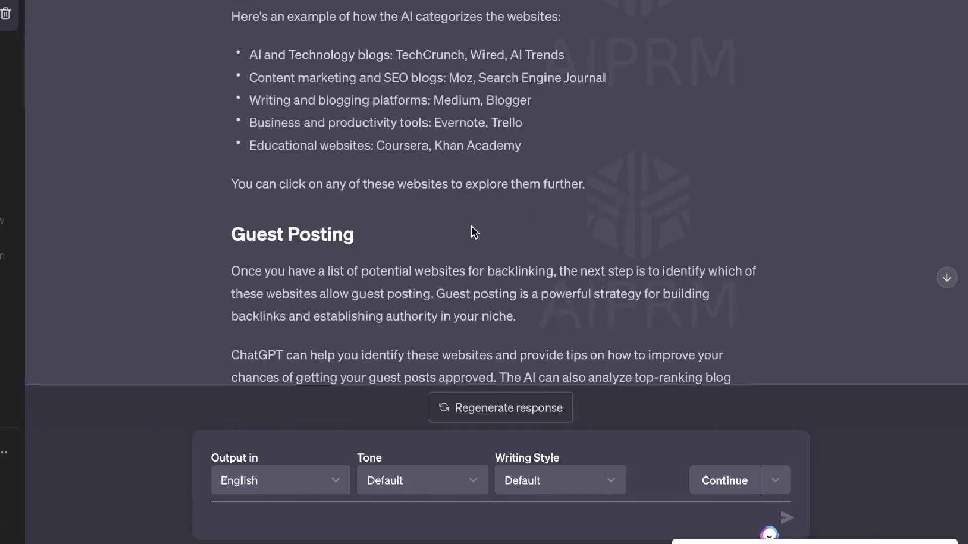
scroll(down, 3)
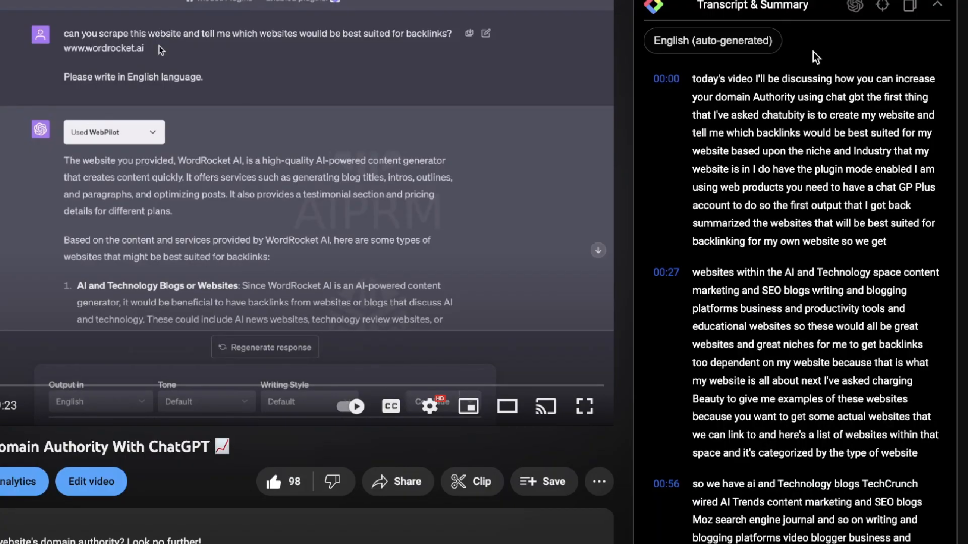
mouse_move(908, 9)
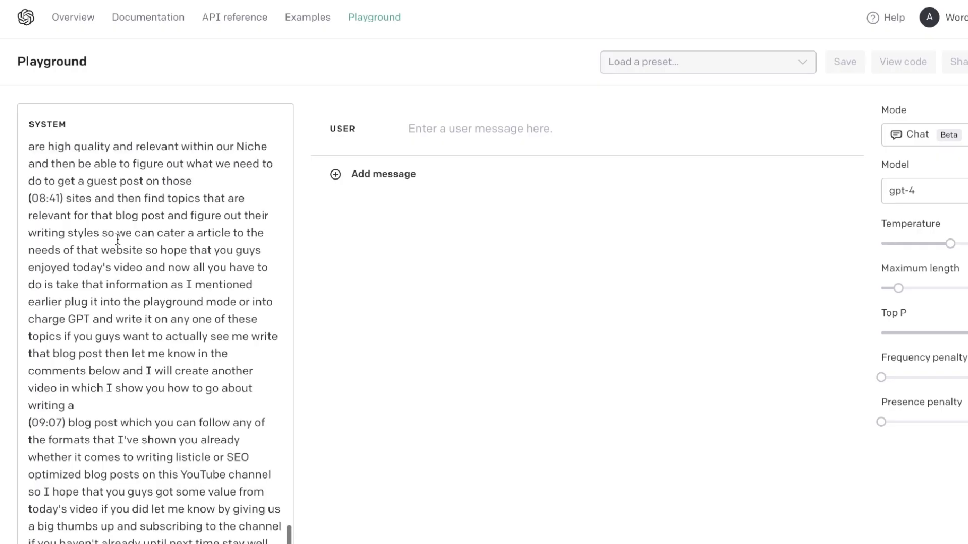
Step: Return to the top of the transcript system message and confirm gpt-4 in the Model list
scroll(up, 3)
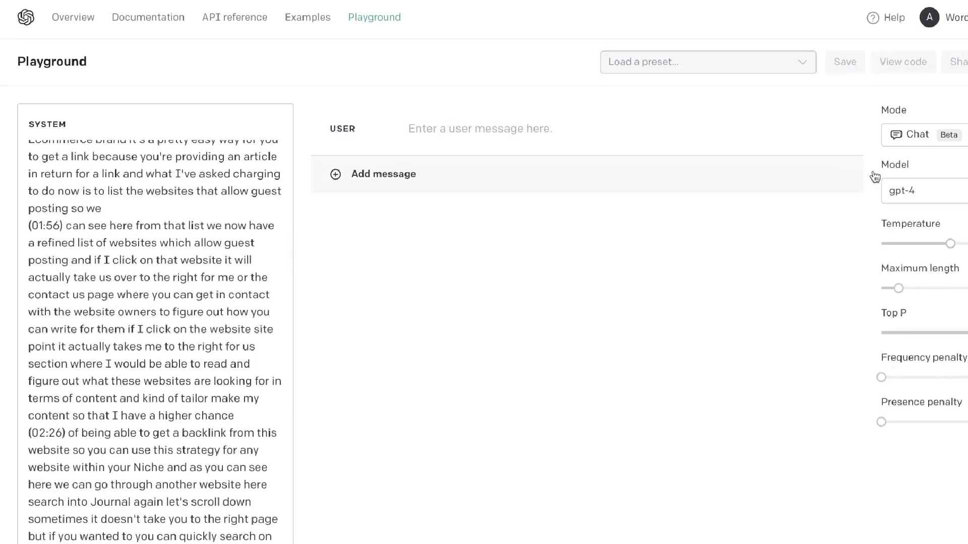
click(919, 191)
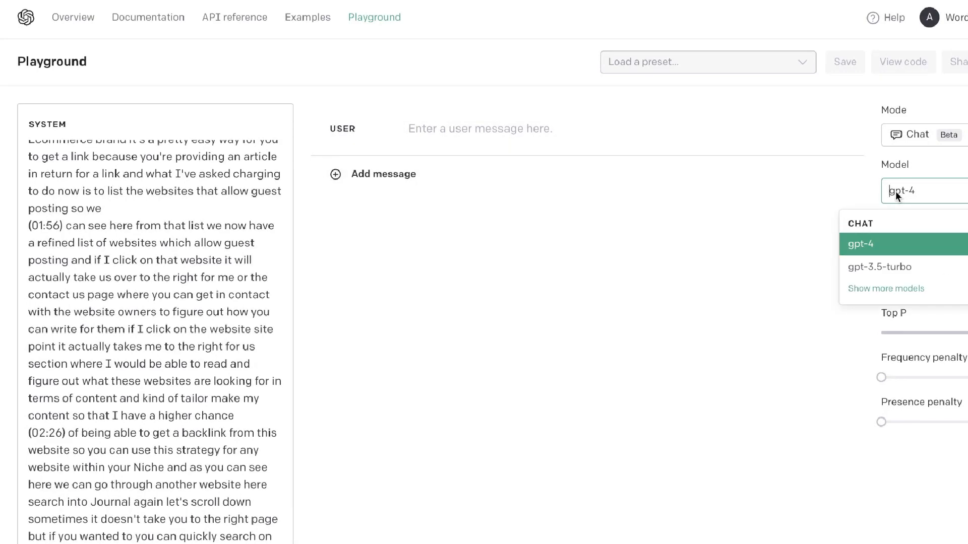
scroll(up, 3)
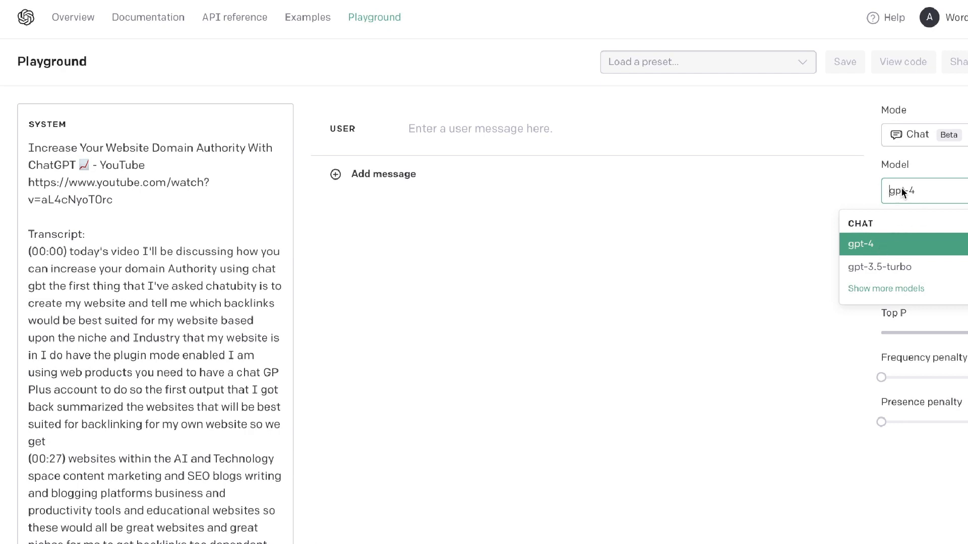
mouse_move(904, 205)
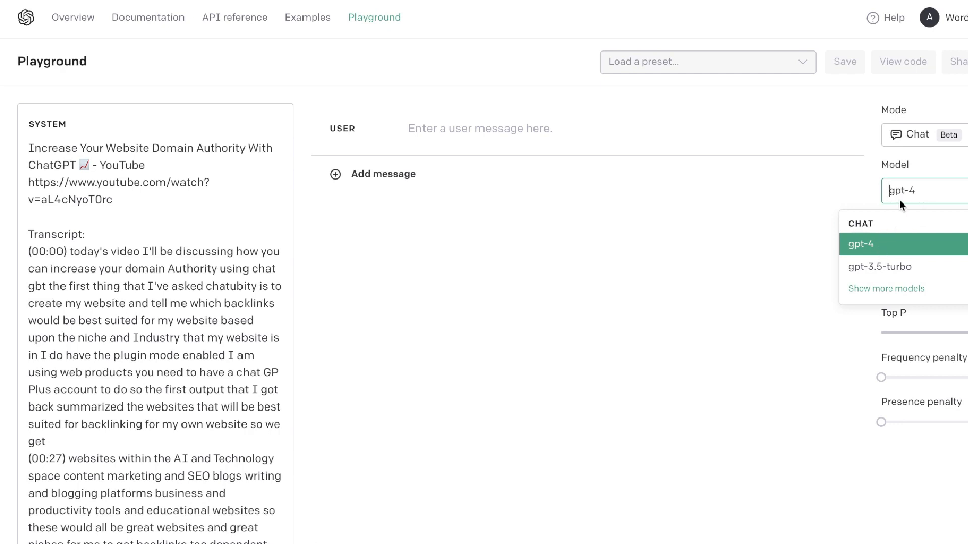
mouse_move(879, 241)
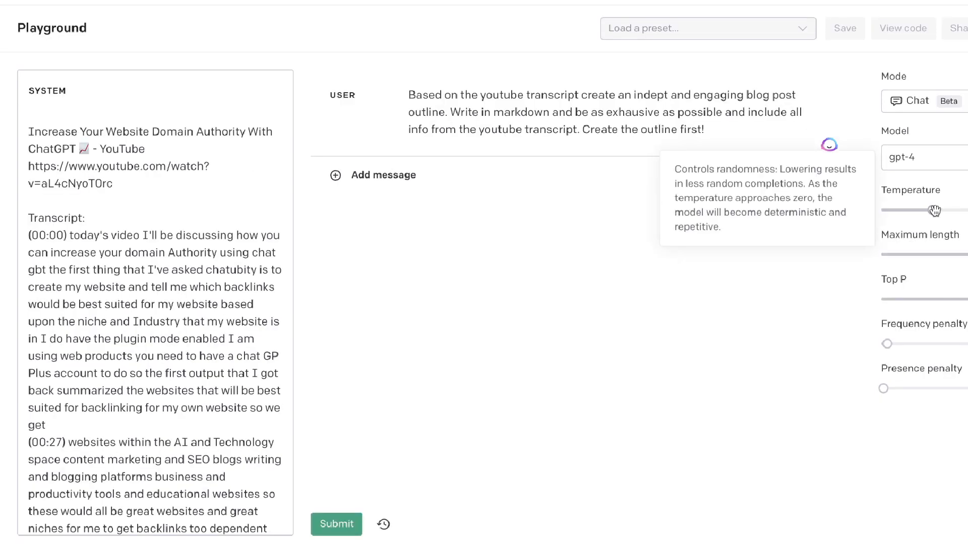
mouse_move(885, 384)
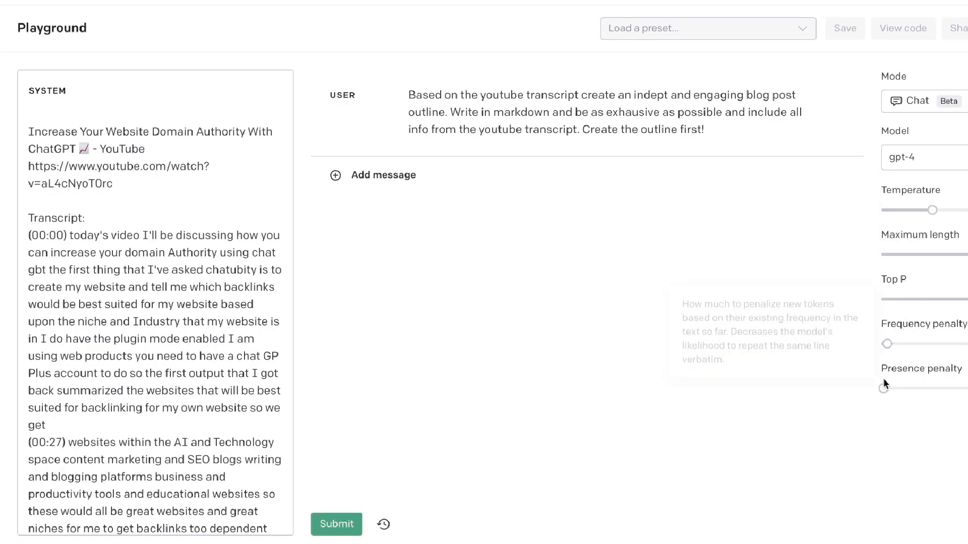
mouse_move(467, 488)
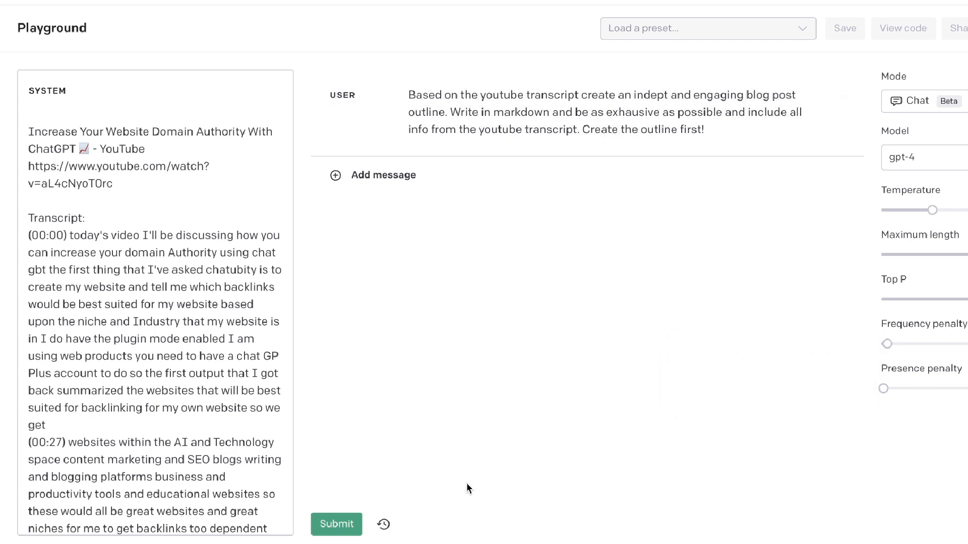
mouse_move(467, 439)
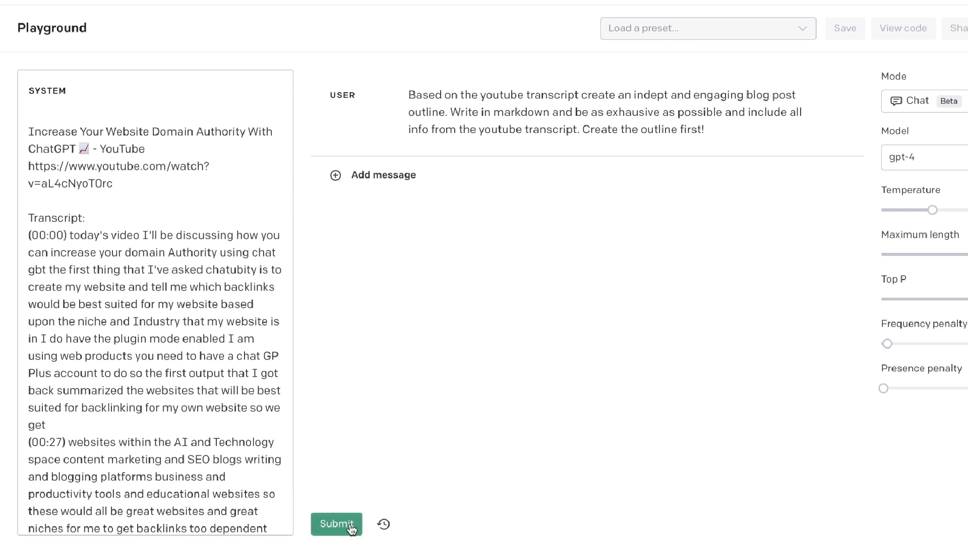
Step: Submit the outline request and review GPT-4's first outline sections
click(337, 525)
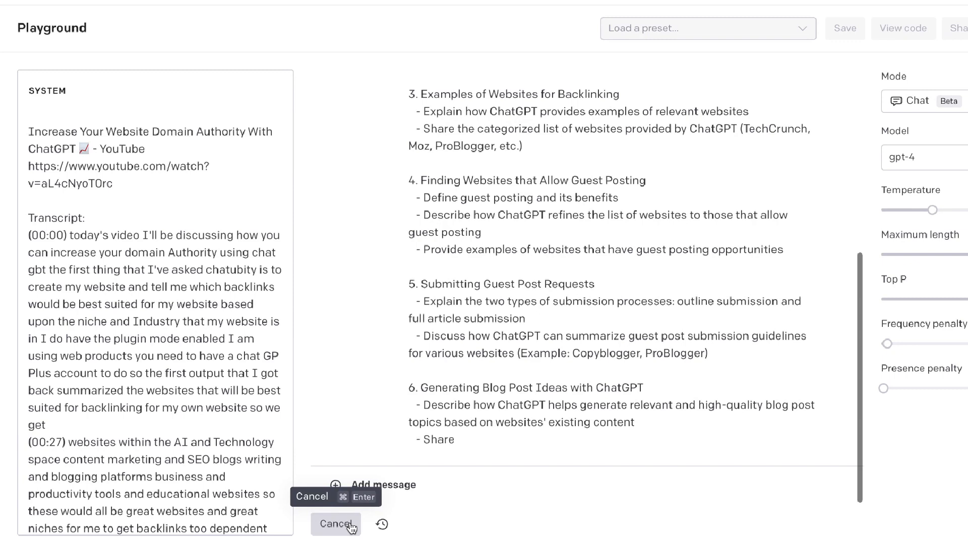
scroll(down, 3)
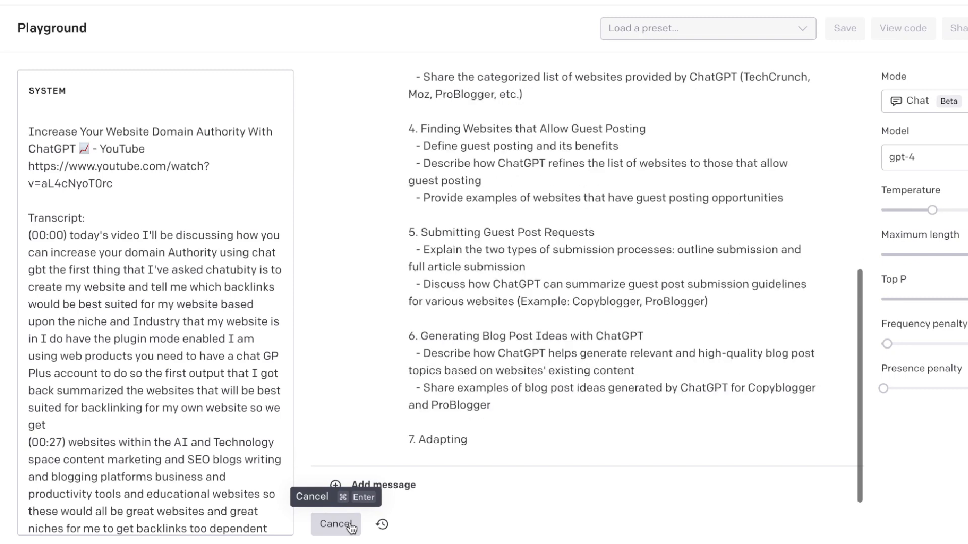
scroll(down, 3)
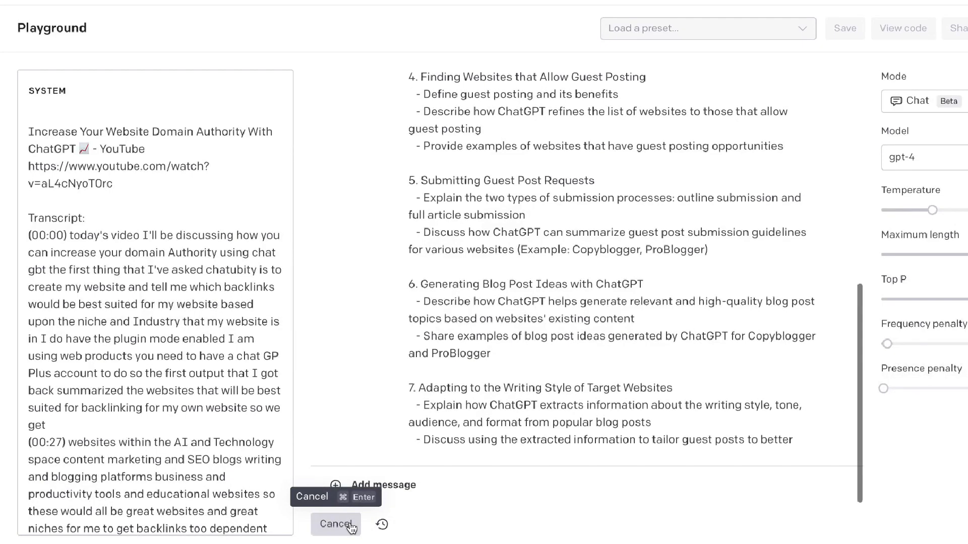
Step: Submit again and read the full nine-section outline through its conclusion into the article's introduction
click(336, 523)
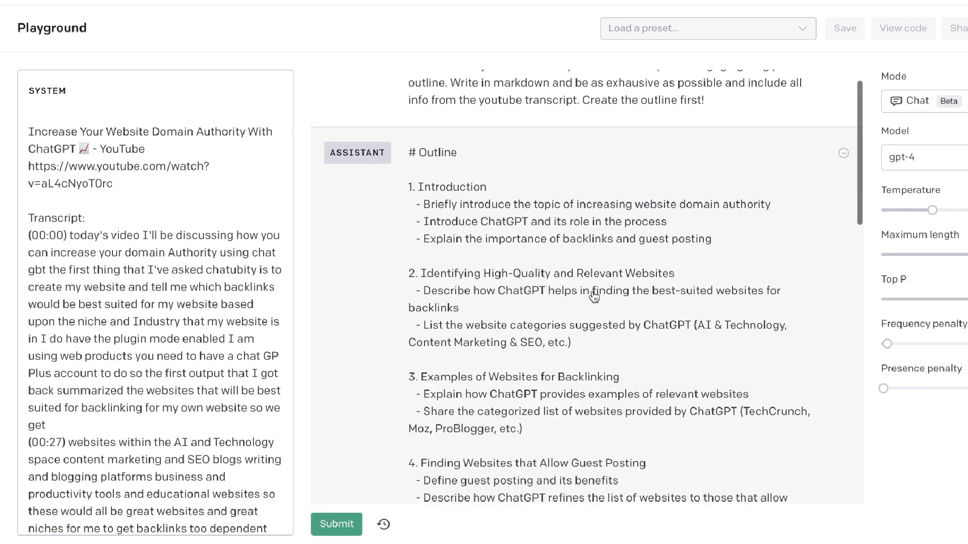
scroll(down, 3)
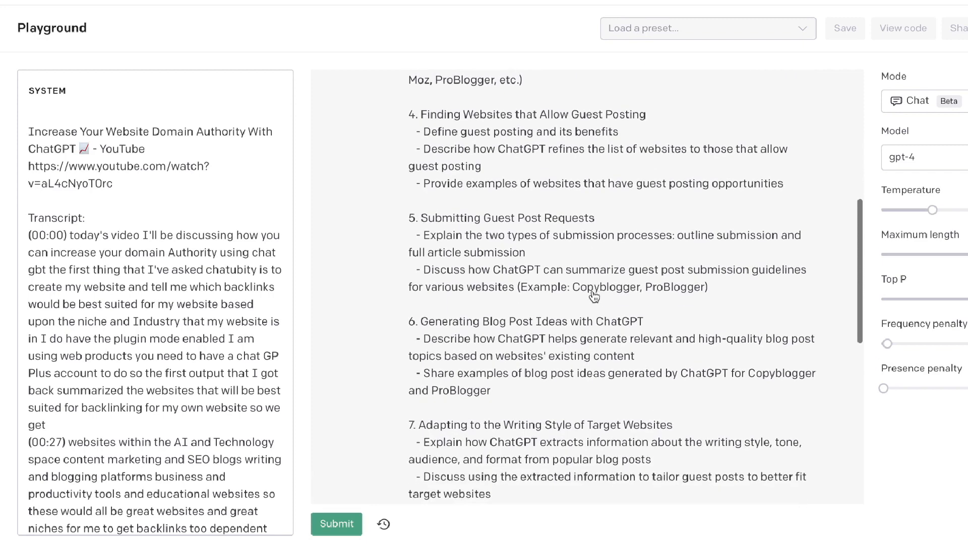
scroll(down, 3)
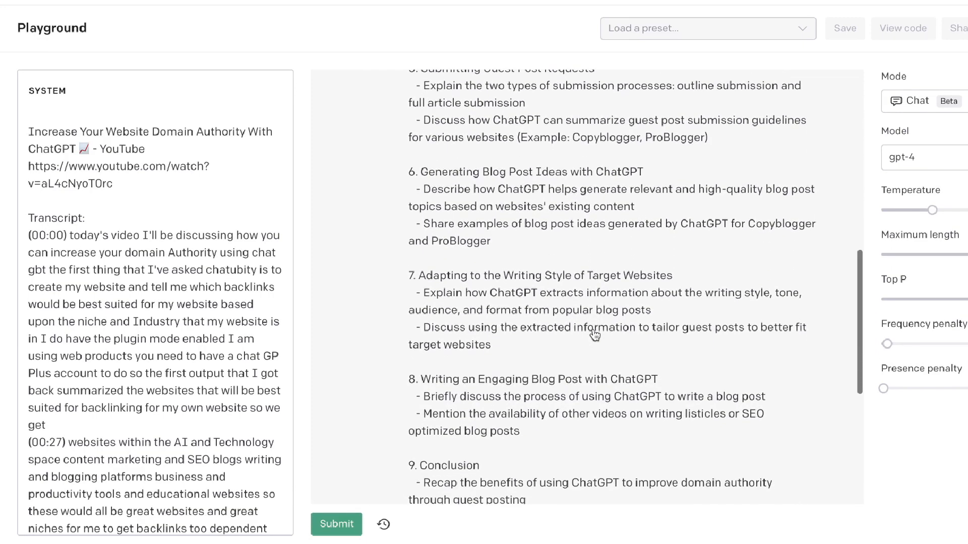
scroll(down, 3)
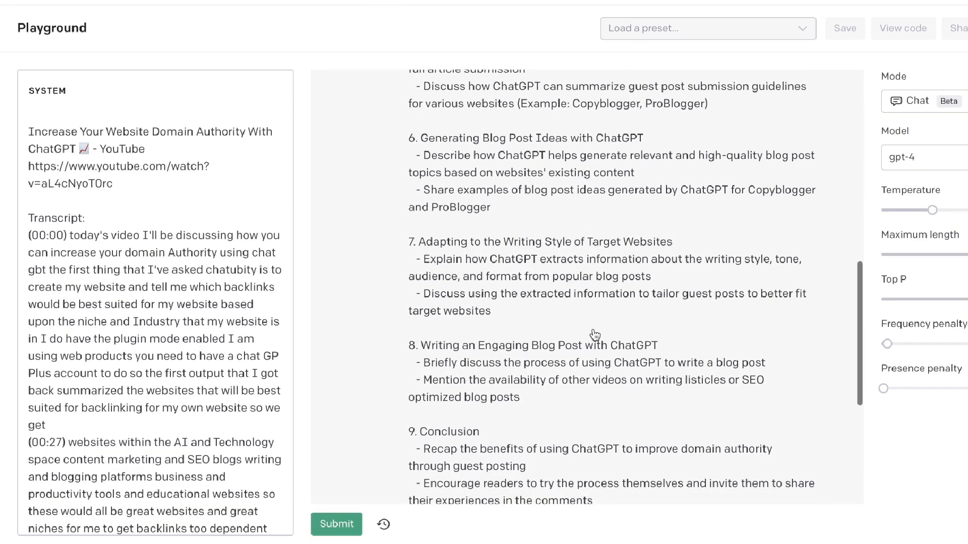
scroll(down, 3)
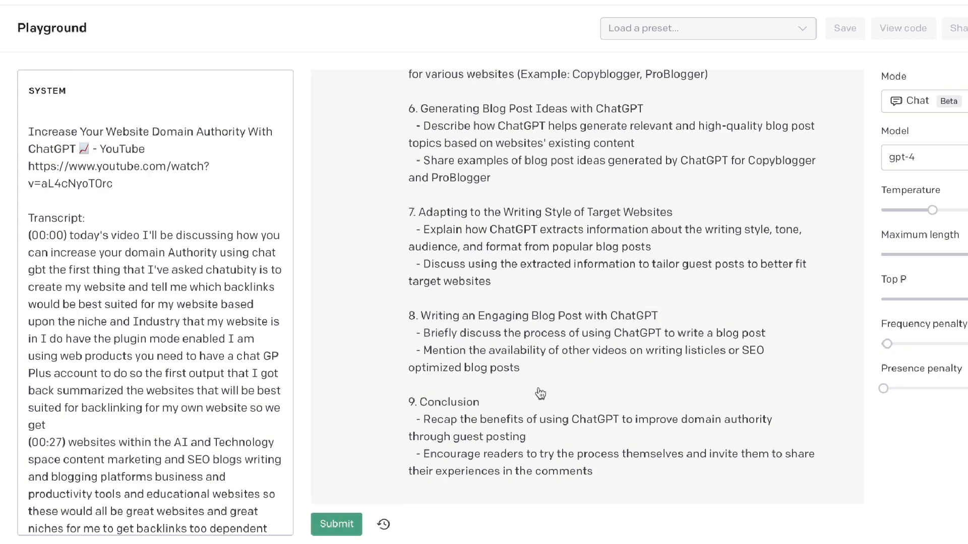
scroll(up, 3)
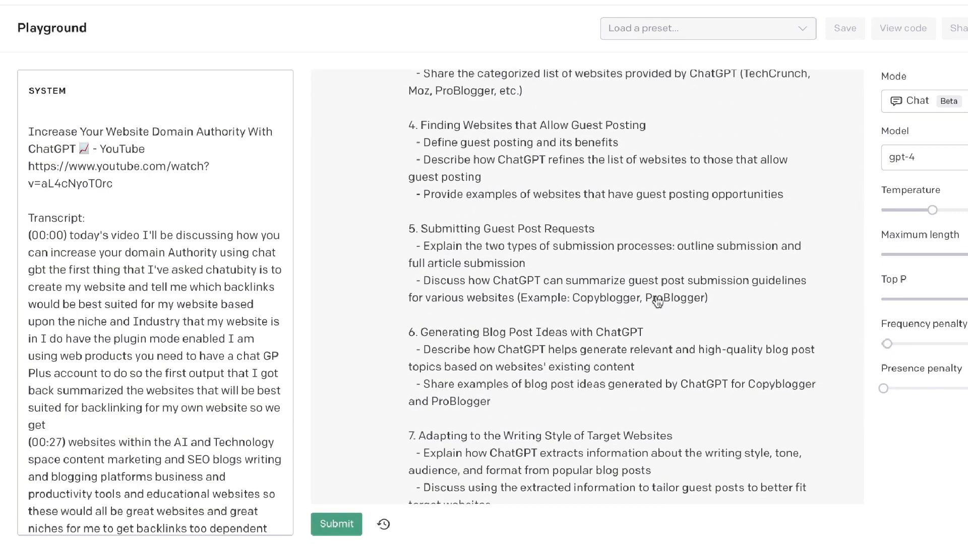
scroll(up, 3)
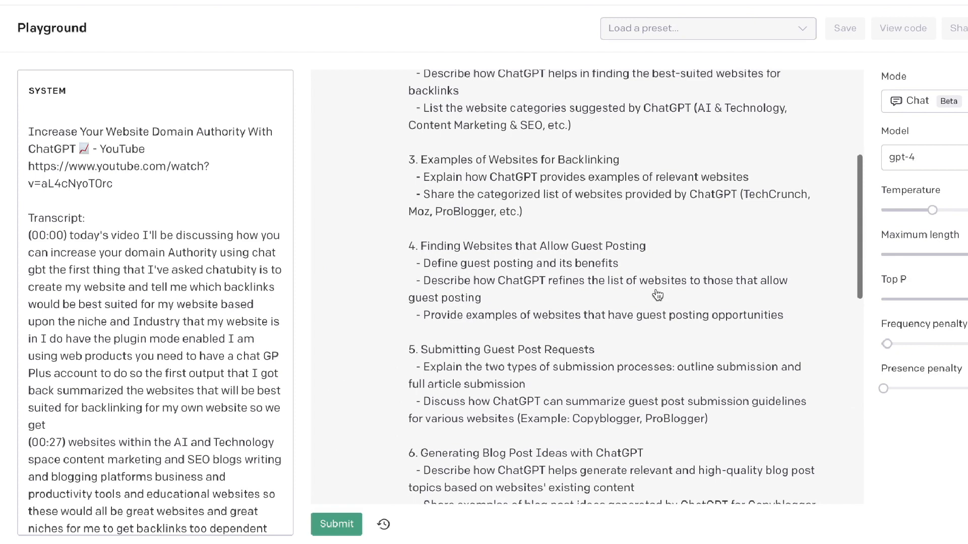
scroll(down, 3)
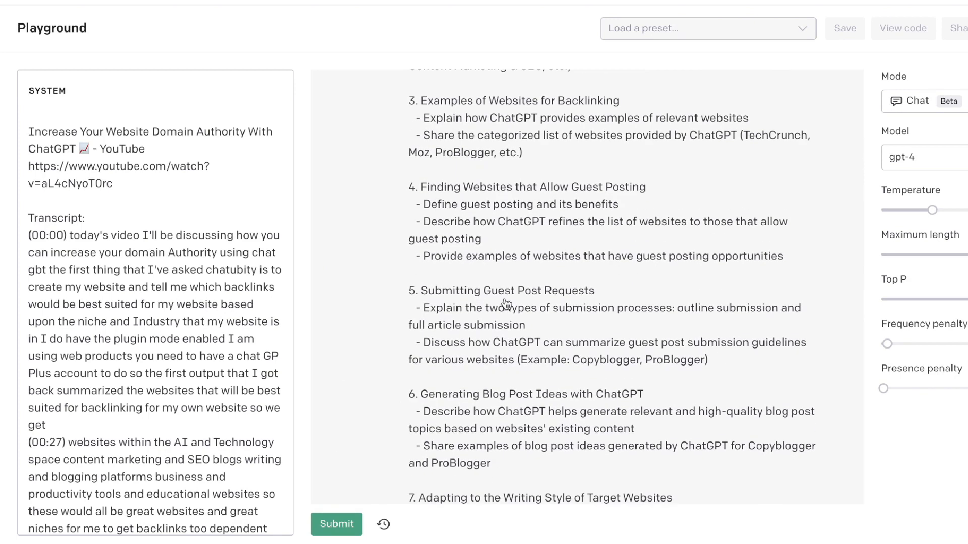
scroll(down, 3)
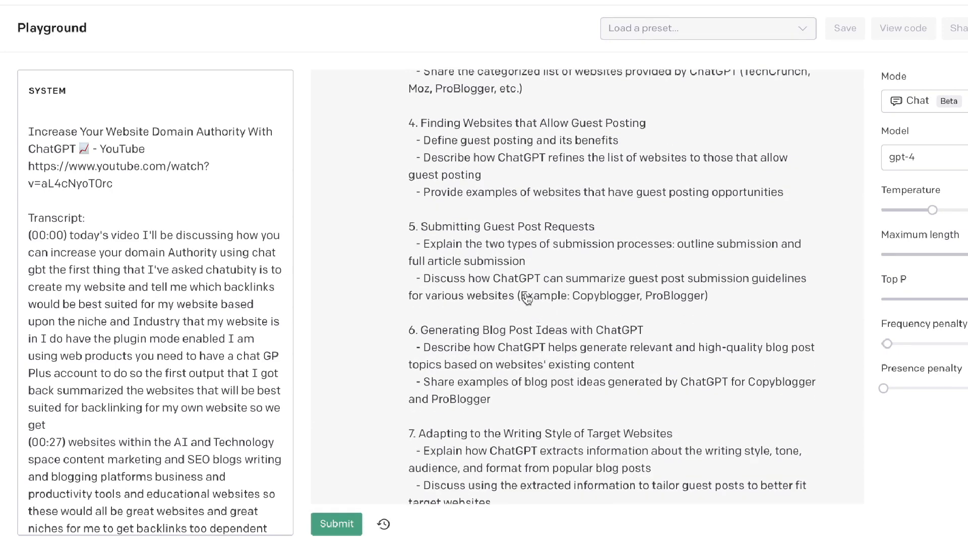
mouse_move(502, 253)
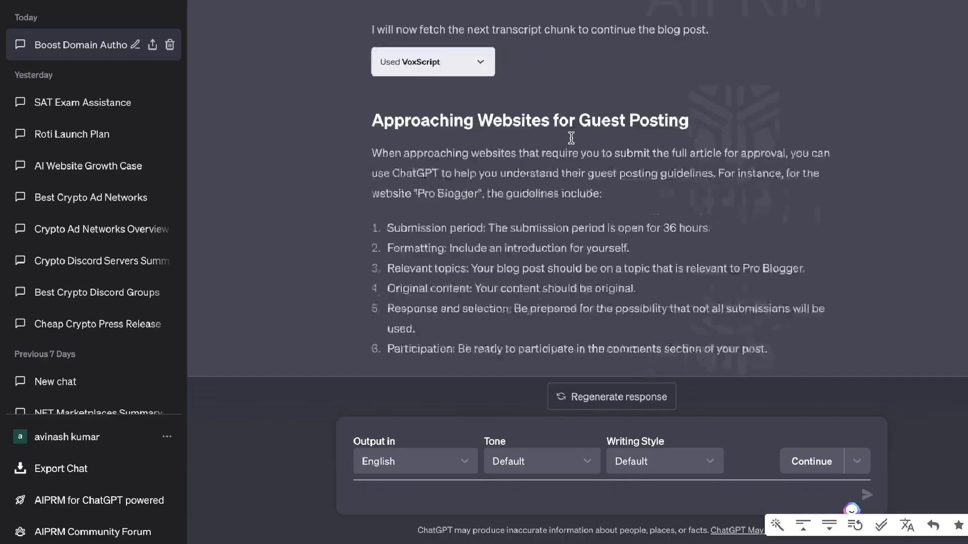
scroll(down, 3)
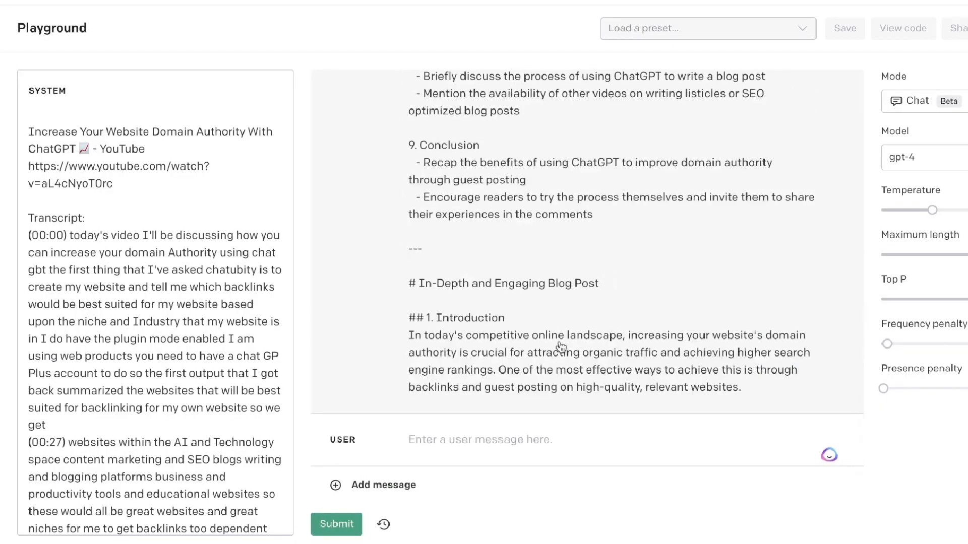
Step: Submit a follow-up user message and follow GPT-4's full markdown article as it generates
click(556, 440)
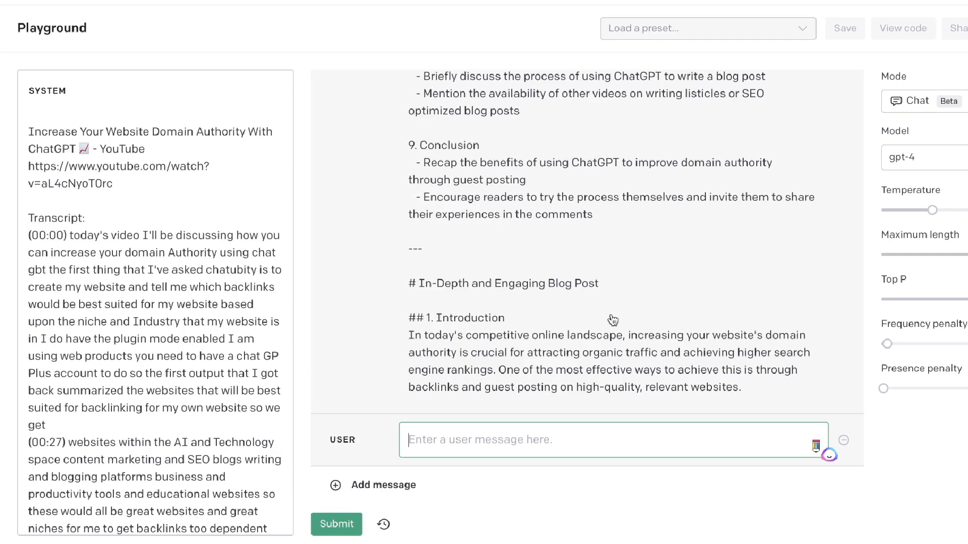
click(337, 524)
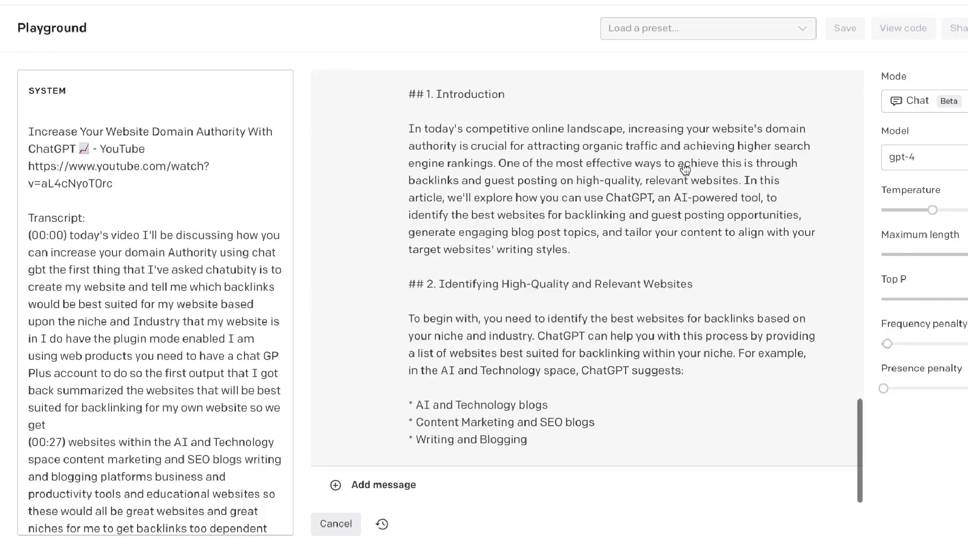
scroll(down, 3)
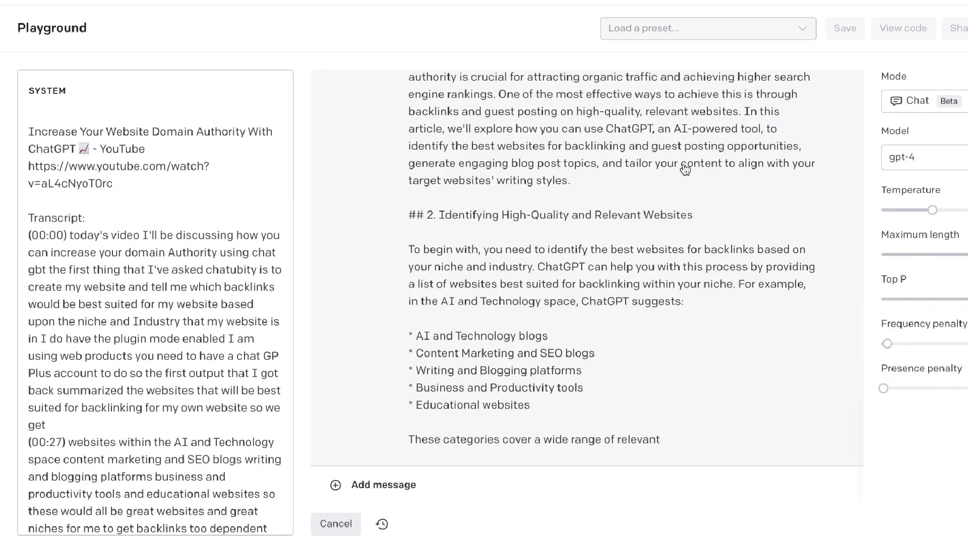
scroll(down, 3)
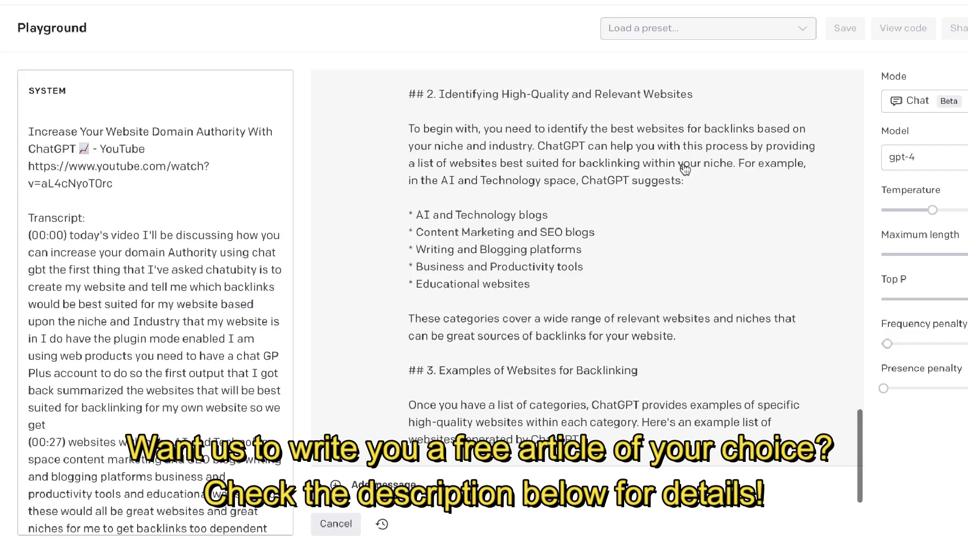
scroll(down, 3)
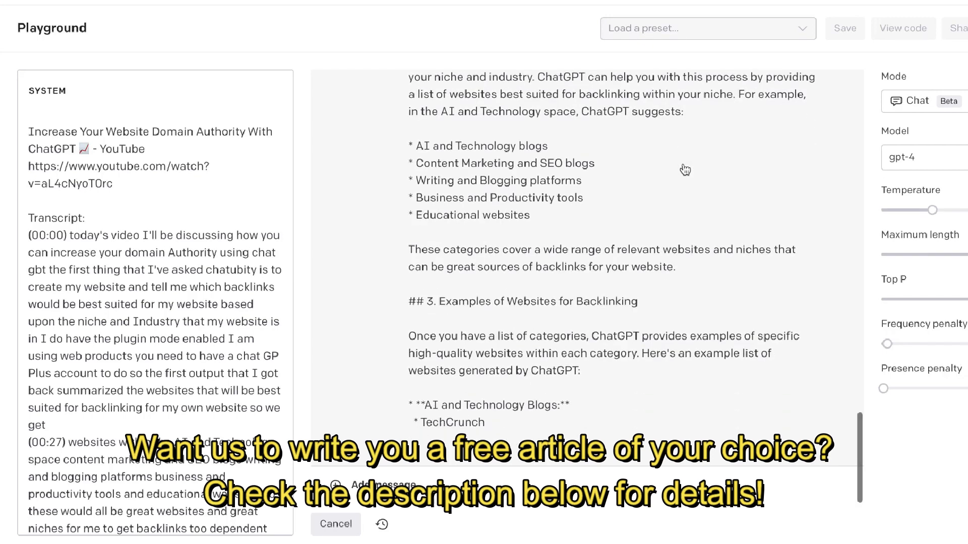
scroll(down, 3)
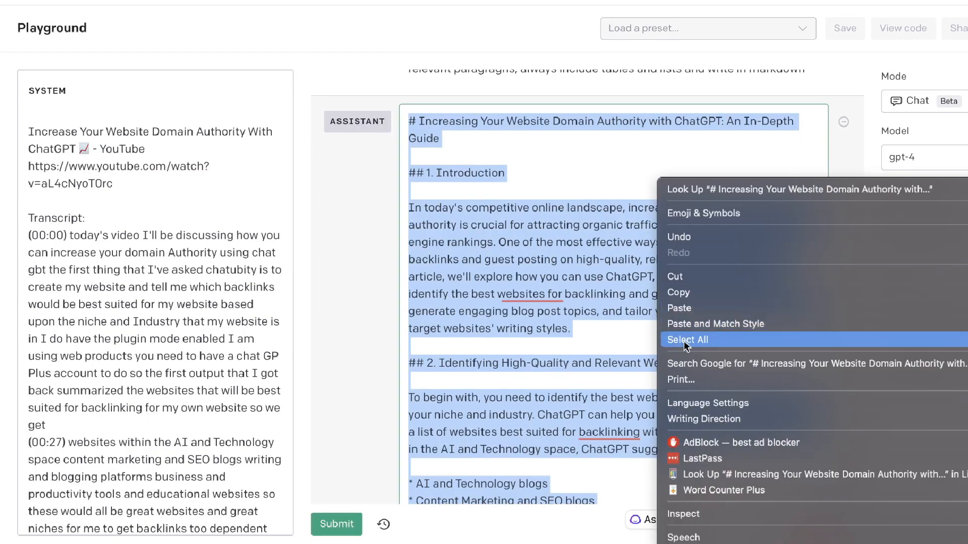
Step: Count the finished article's words with Word Counter Plus, getting 757
click(723, 490)
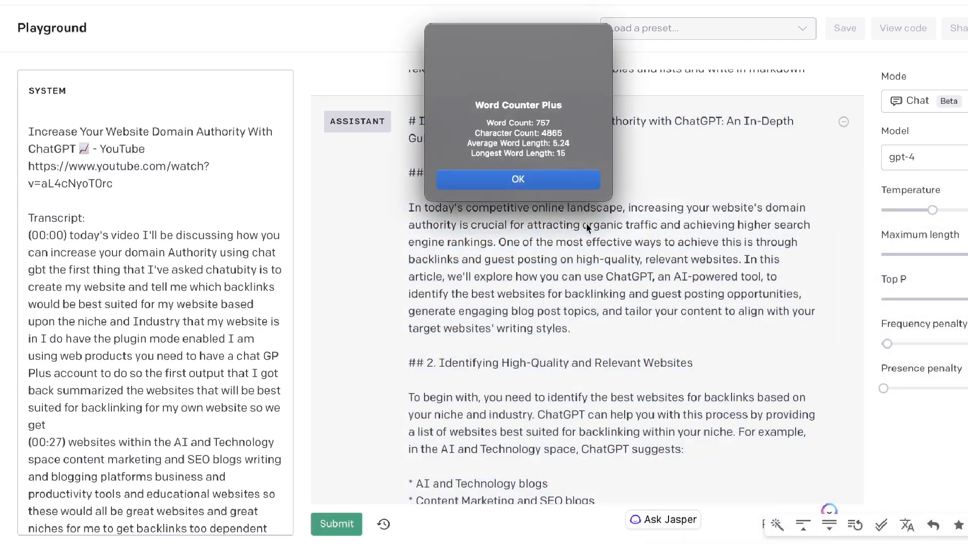
click(517, 180)
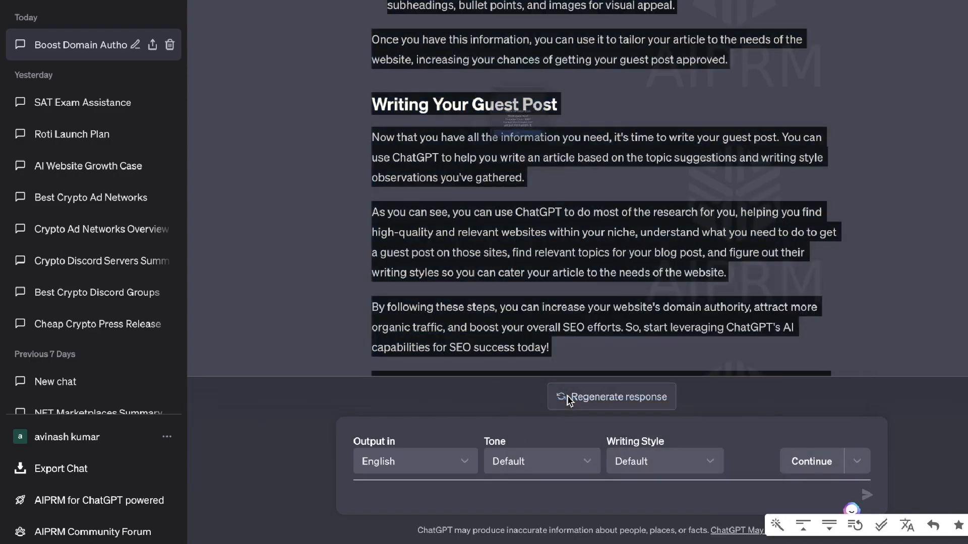
Step: Scroll back up the ChatGPT VoxScript article to its title and Key Strategies section
scroll(up, 3)
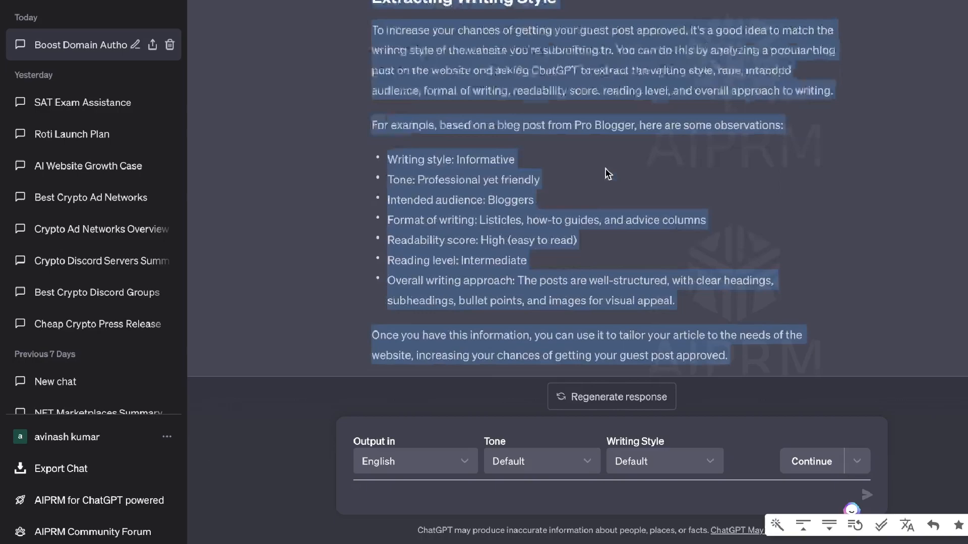
scroll(down, 3)
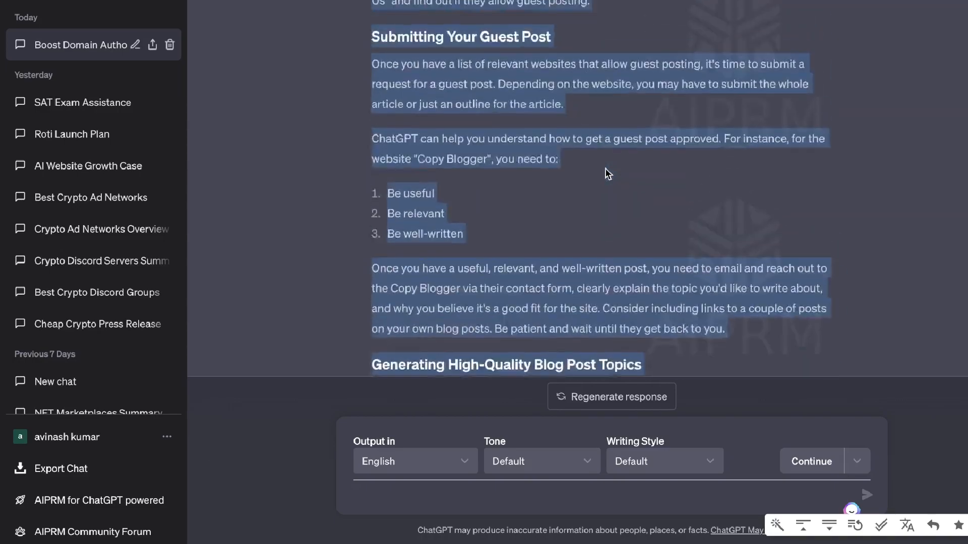
scroll(up, 3)
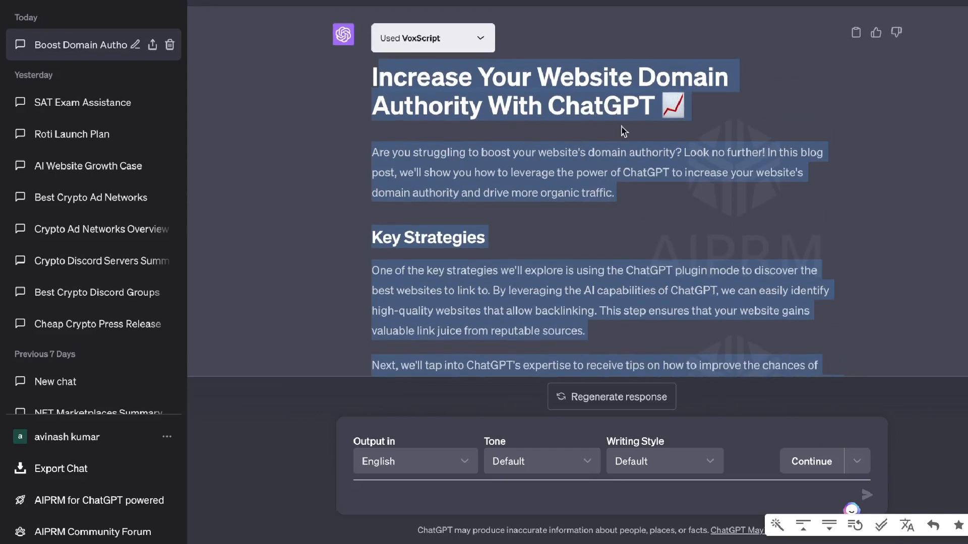
mouse_move(765, 63)
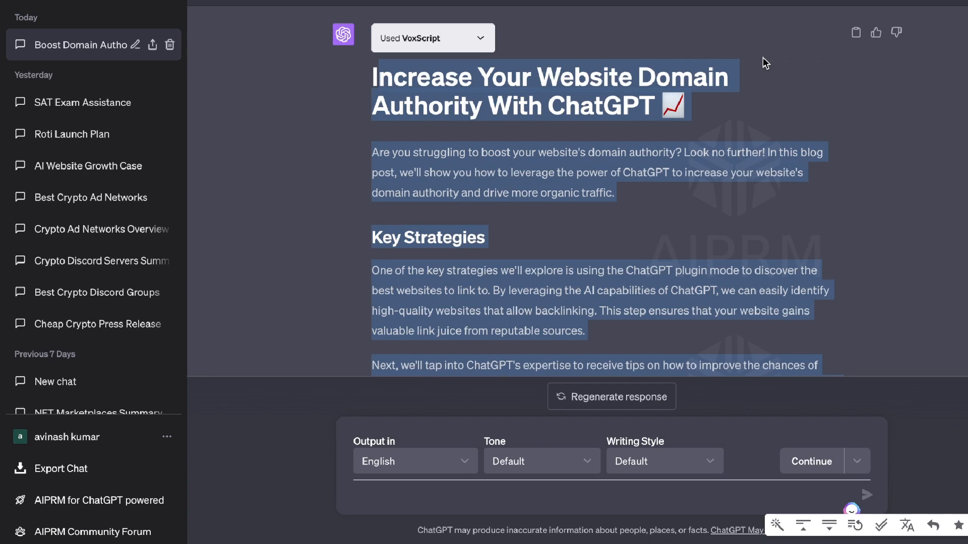
mouse_move(636, 168)
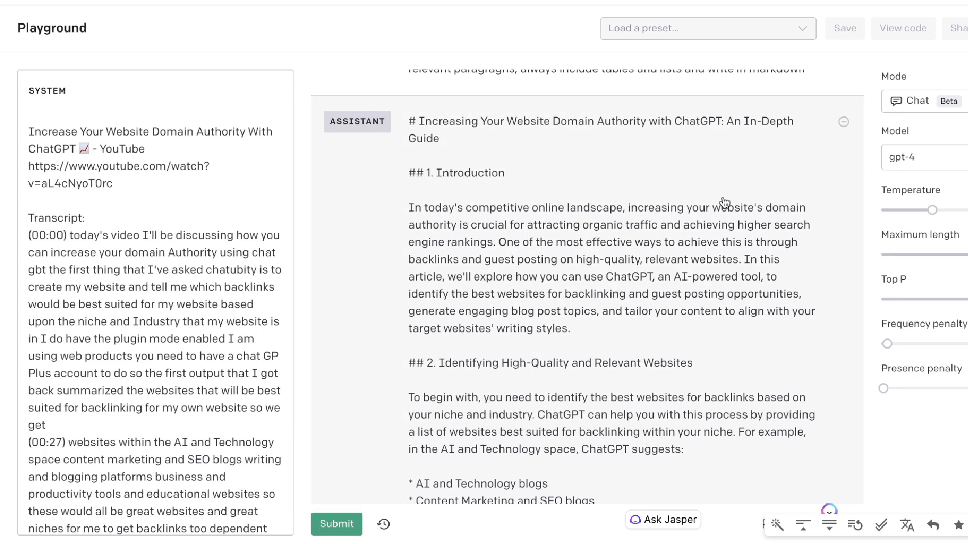
Step: Scroll the Playground assistant message from the article title down to its Conclusion
scroll(up, 3)
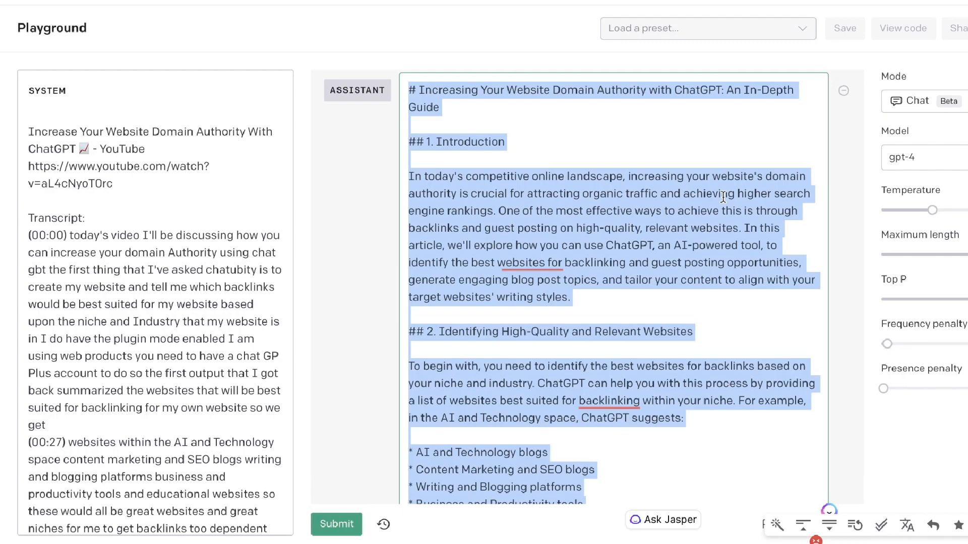
scroll(down, 3)
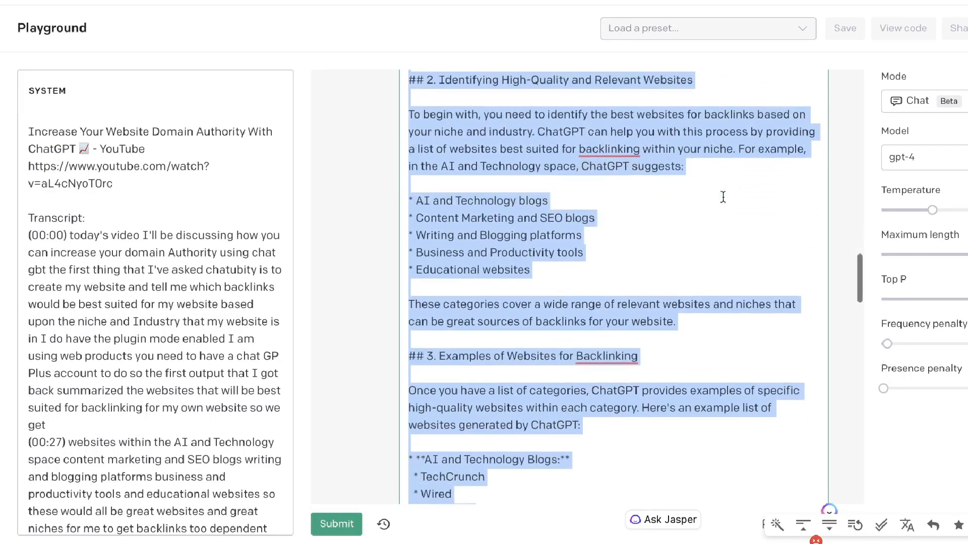
scroll(down, 3)
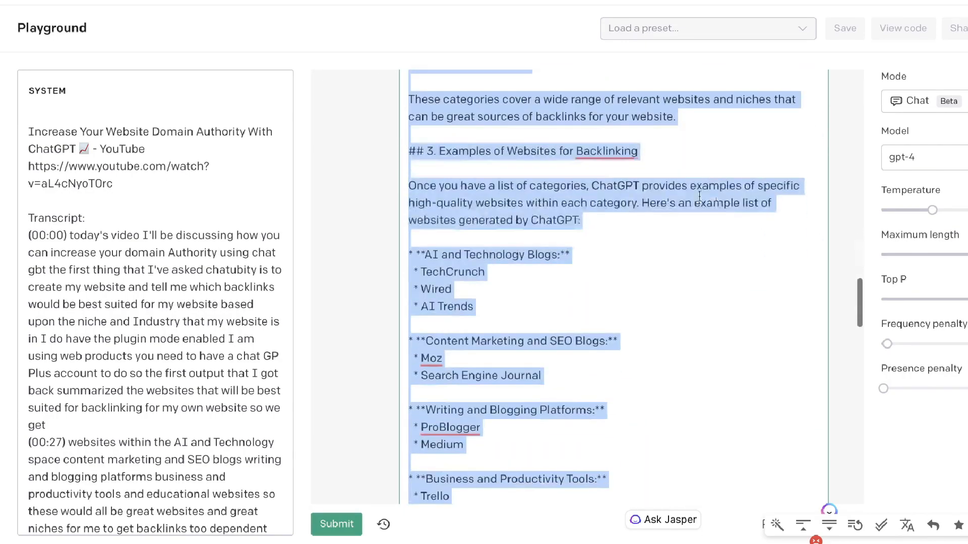
scroll(down, 3)
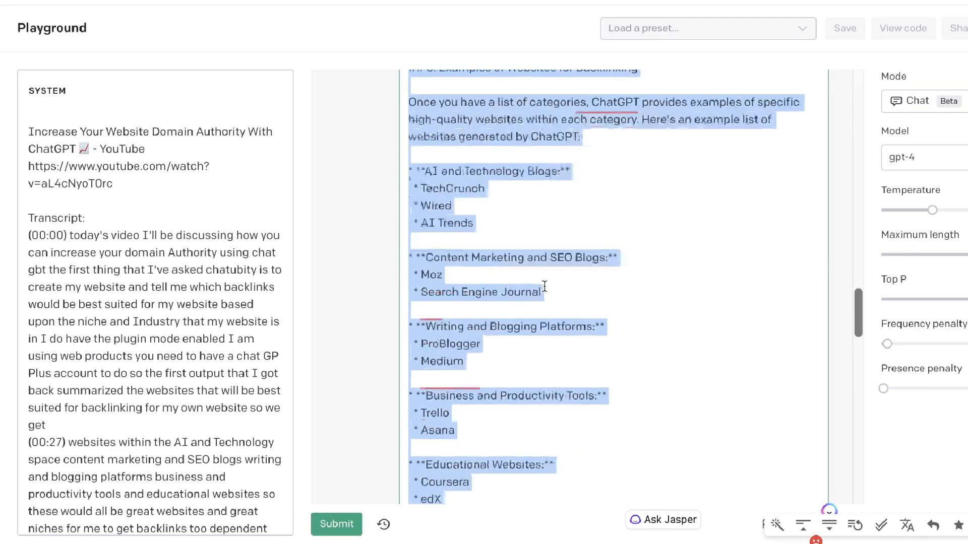
scroll(down, 3)
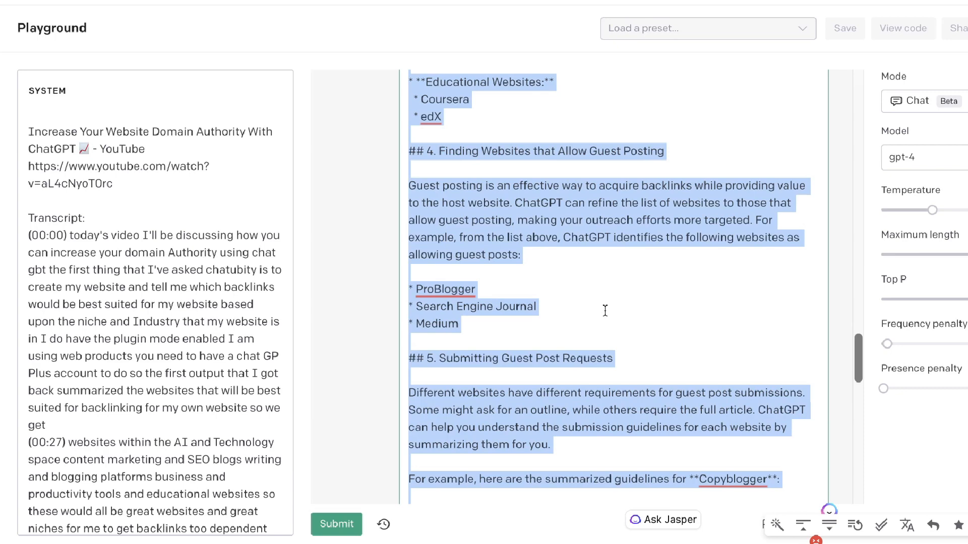
scroll(down, 3)
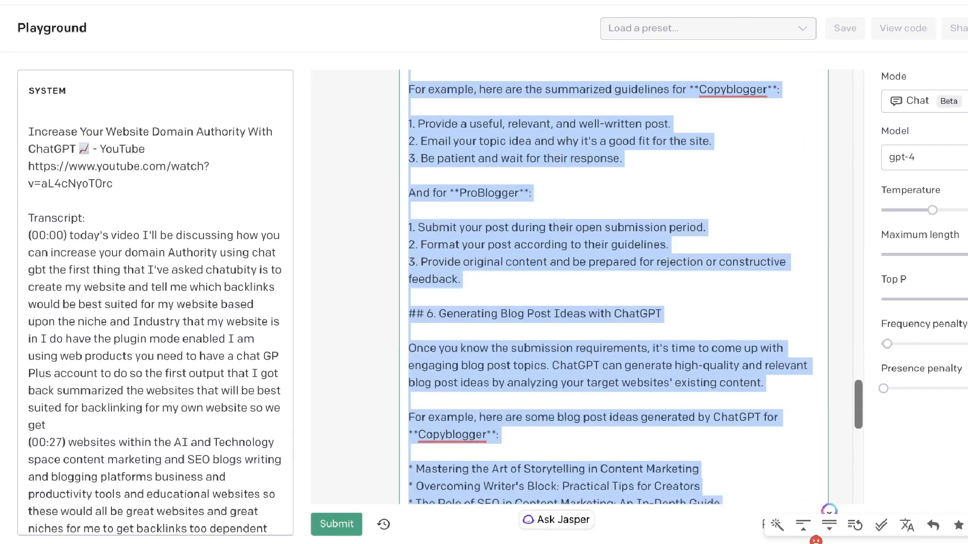
scroll(down, 3)
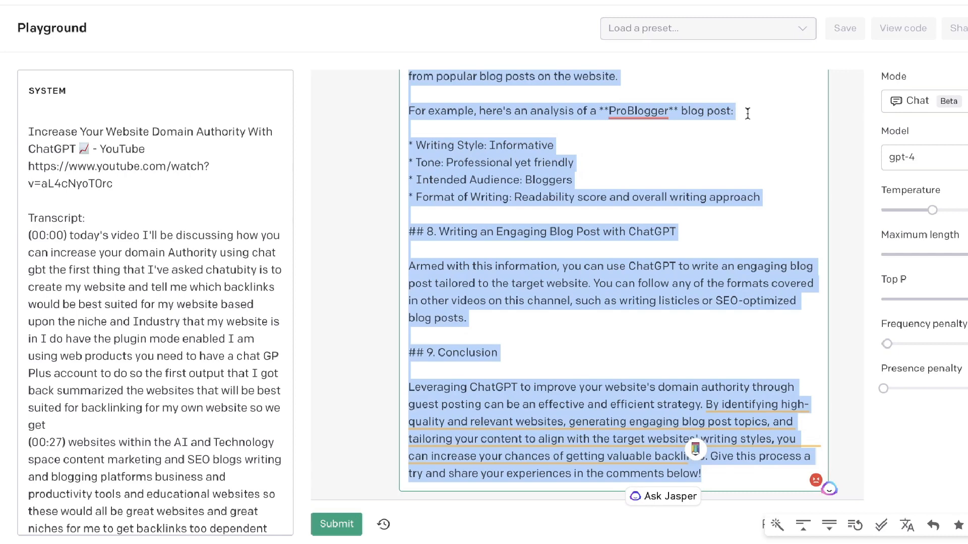
mouse_move(794, 252)
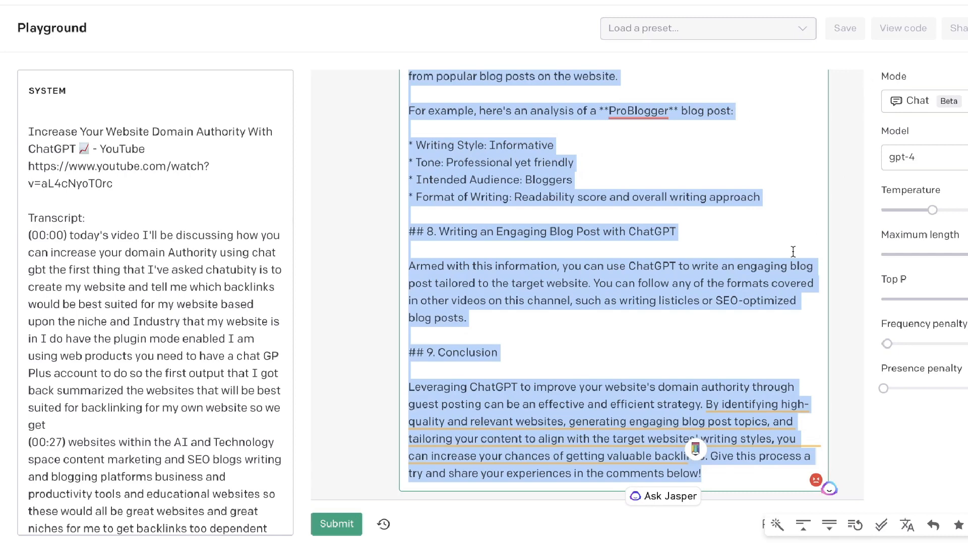
scroll(down, 3)
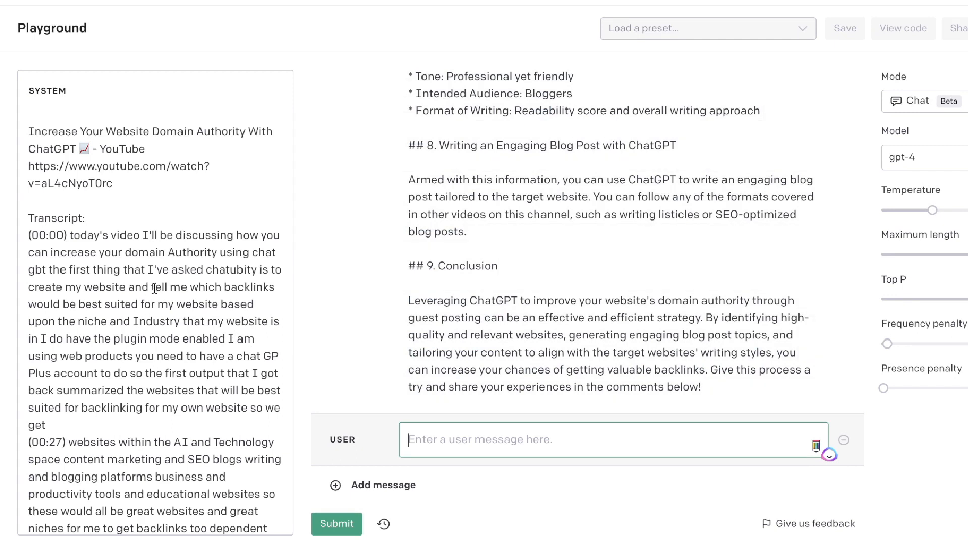
mouse_move(917, 7)
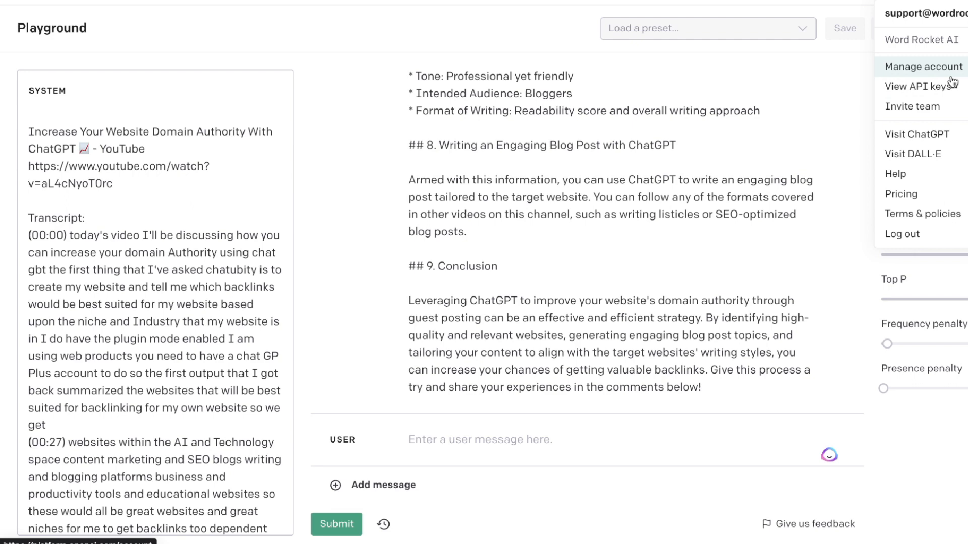
Step: View the June API Usage page showing $0.18 spent on 10 Jun
click(922, 67)
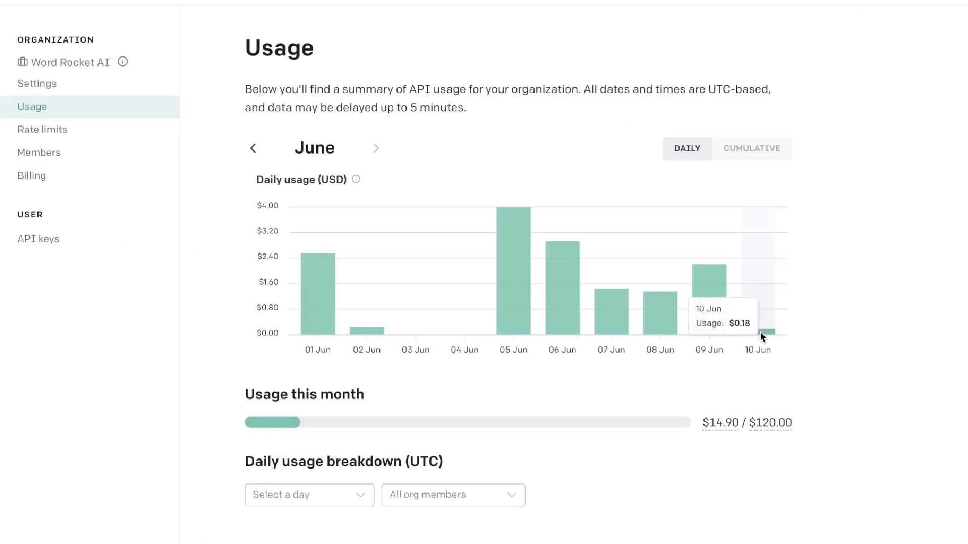
mouse_move(745, 331)
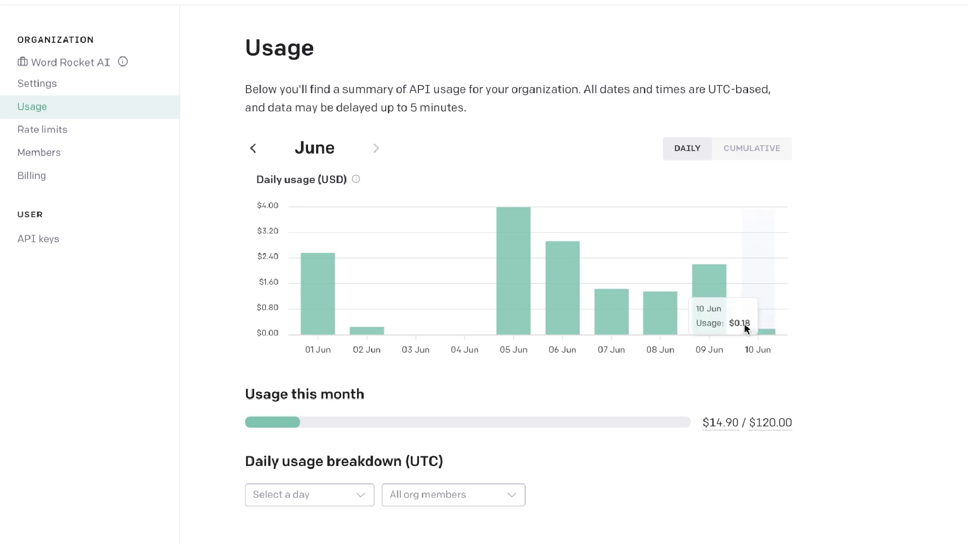
mouse_move(759, 335)
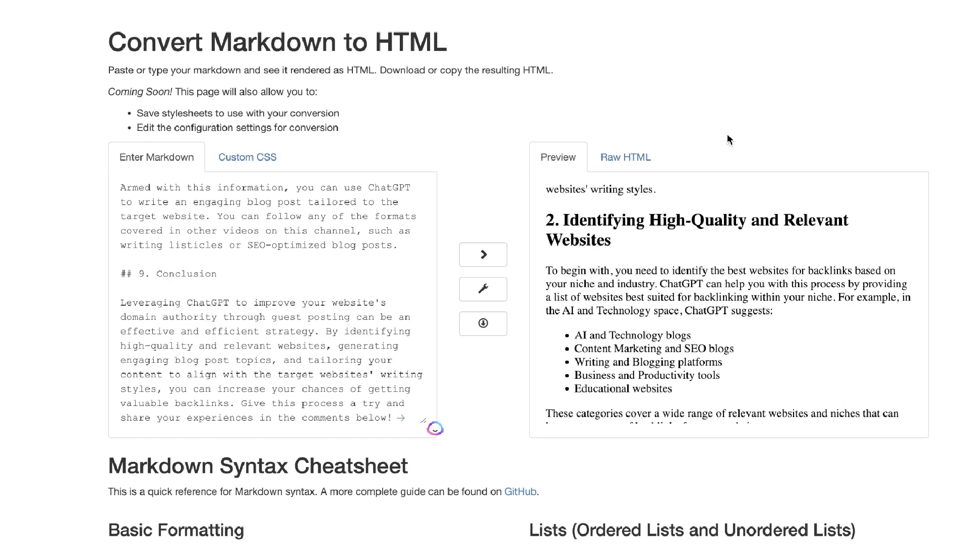
mouse_move(722, 244)
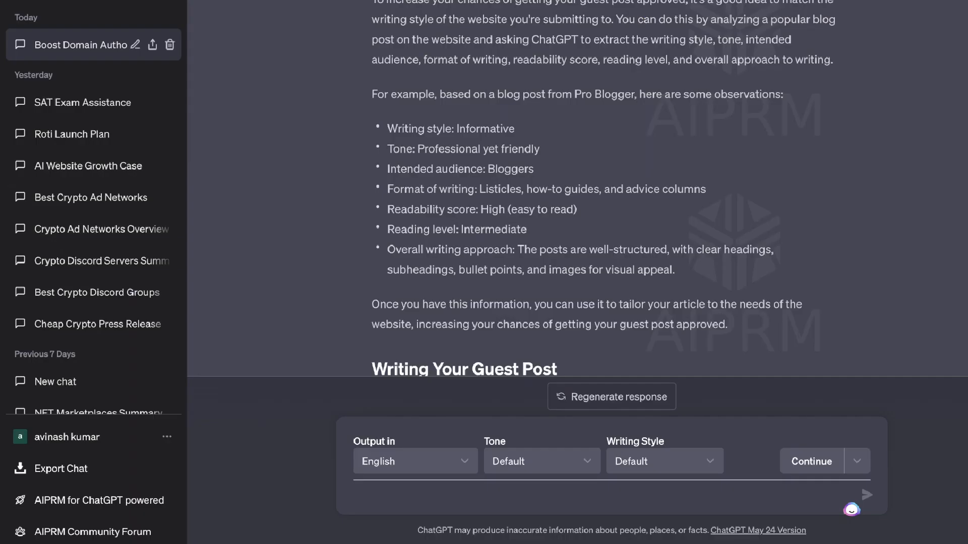
scroll(up, 3)
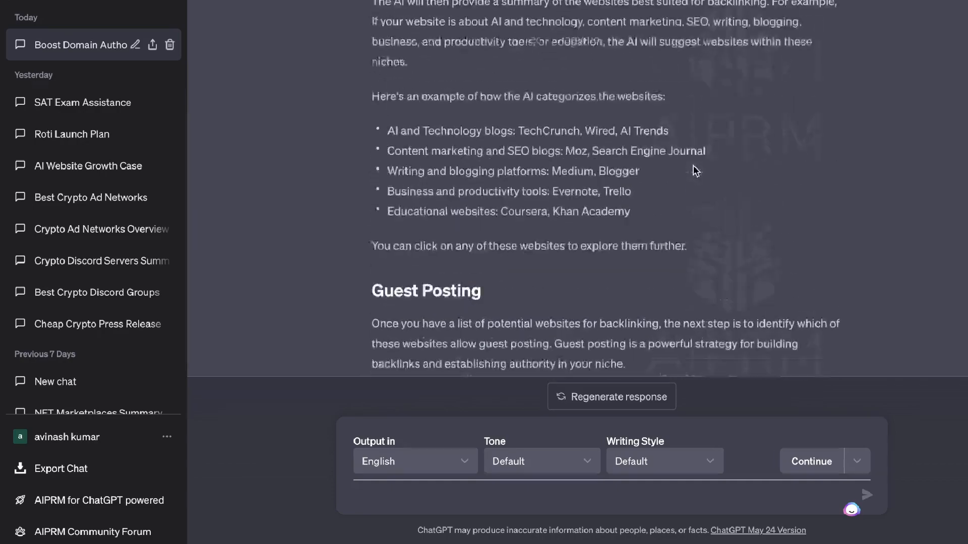
scroll(up, 3)
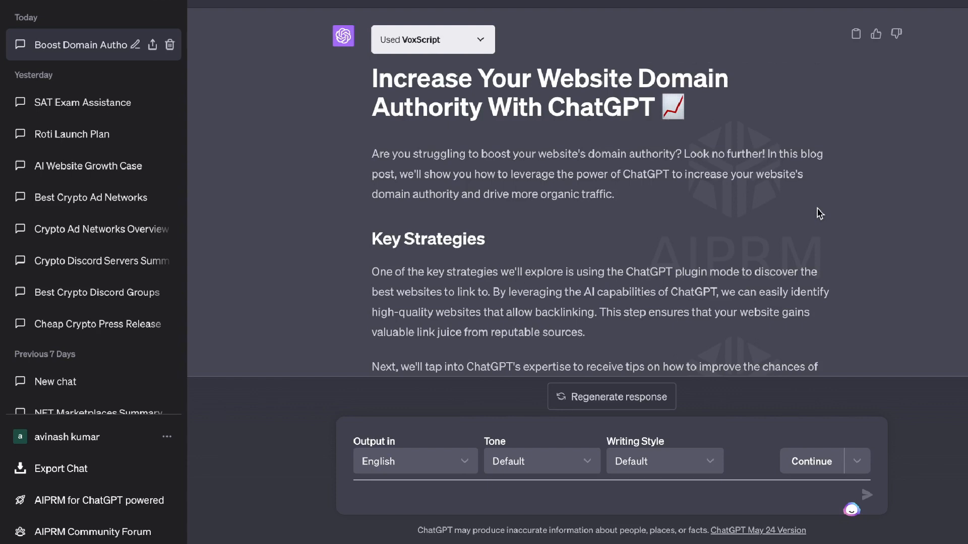
scroll(down, 3)
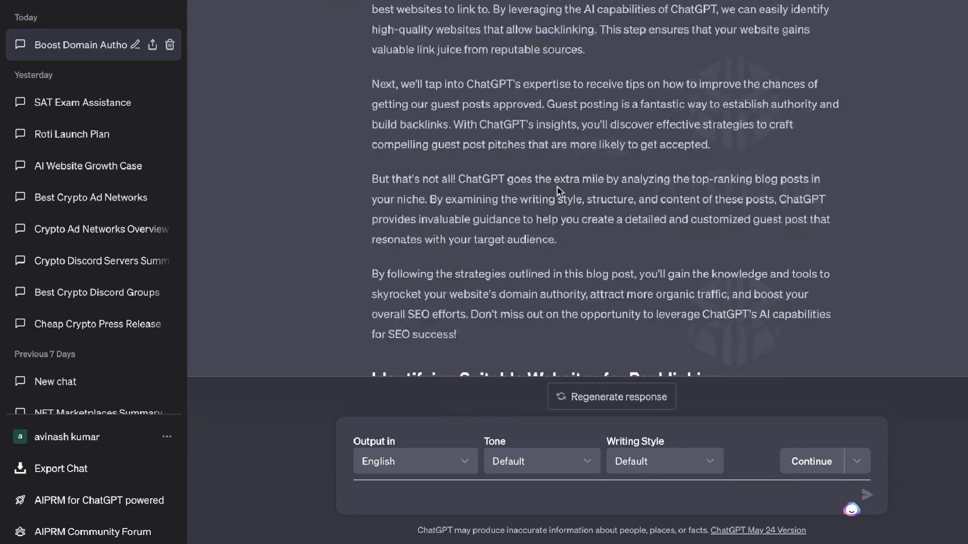
scroll(down, 3)
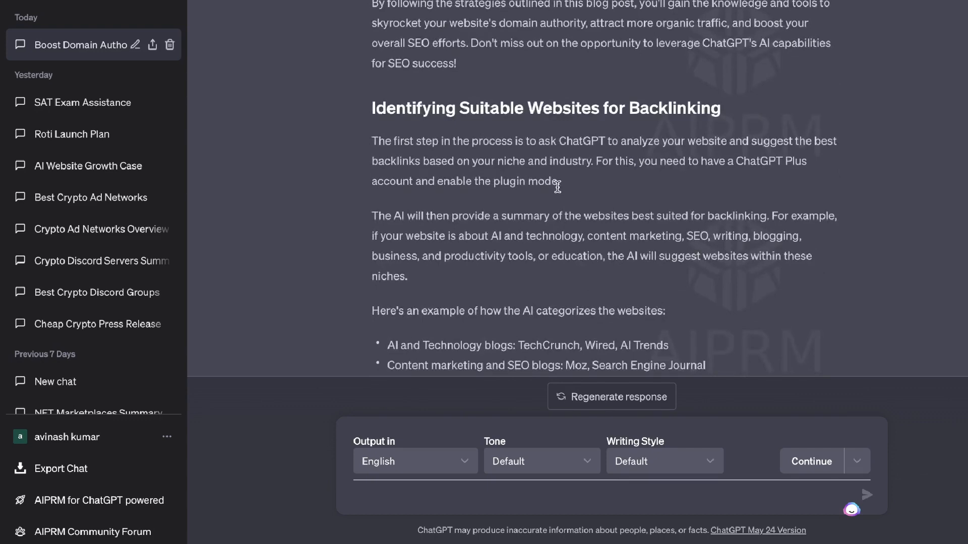
scroll(down, 3)
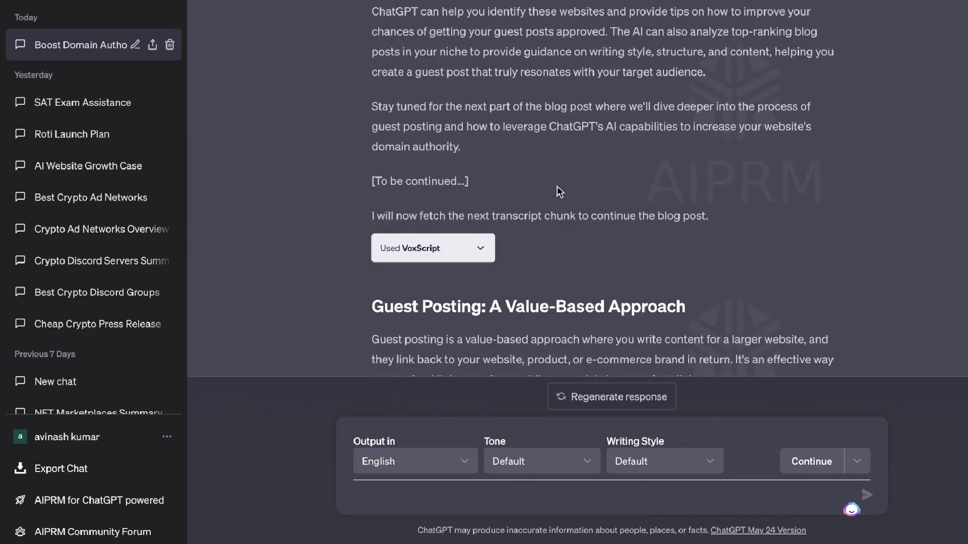
scroll(down, 3)
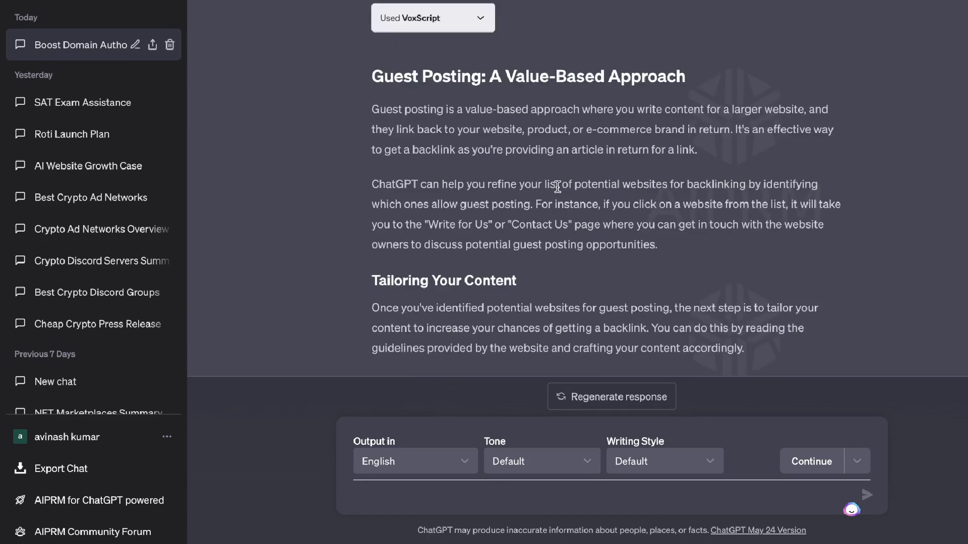
scroll(down, 3)
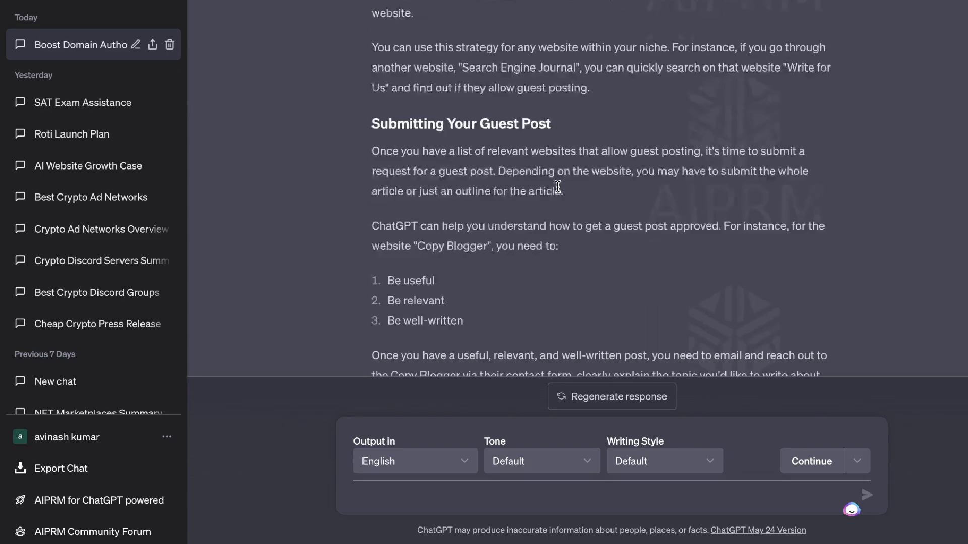
scroll(down, 3)
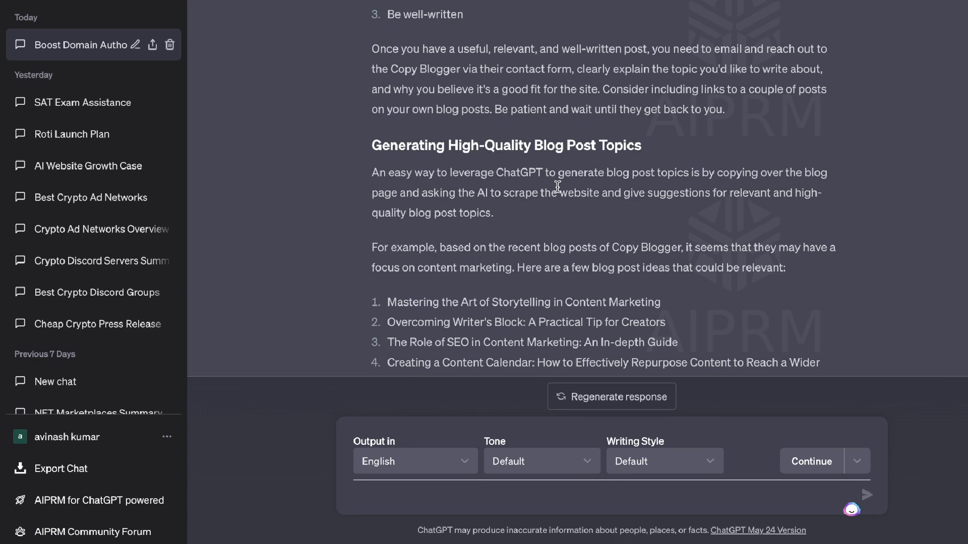
scroll(down, 3)
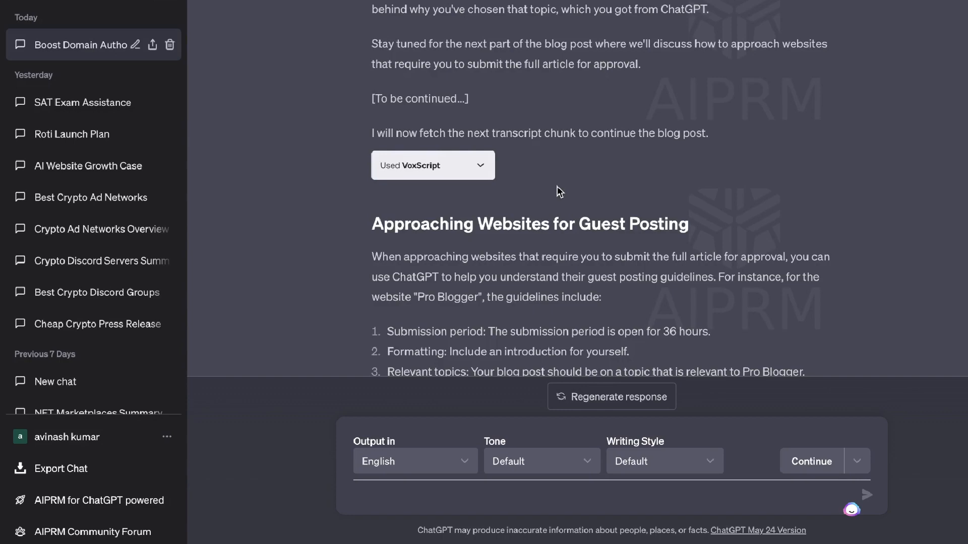
scroll(up, 3)
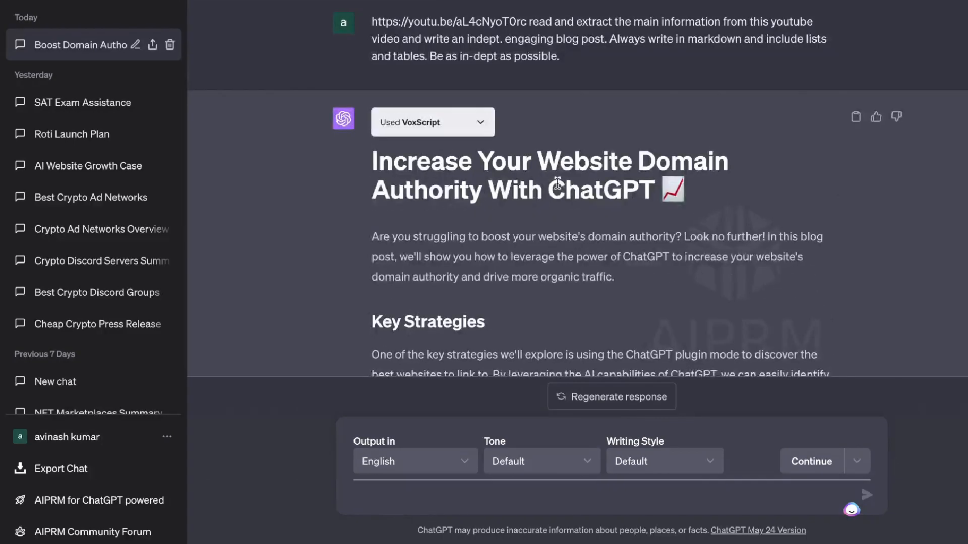